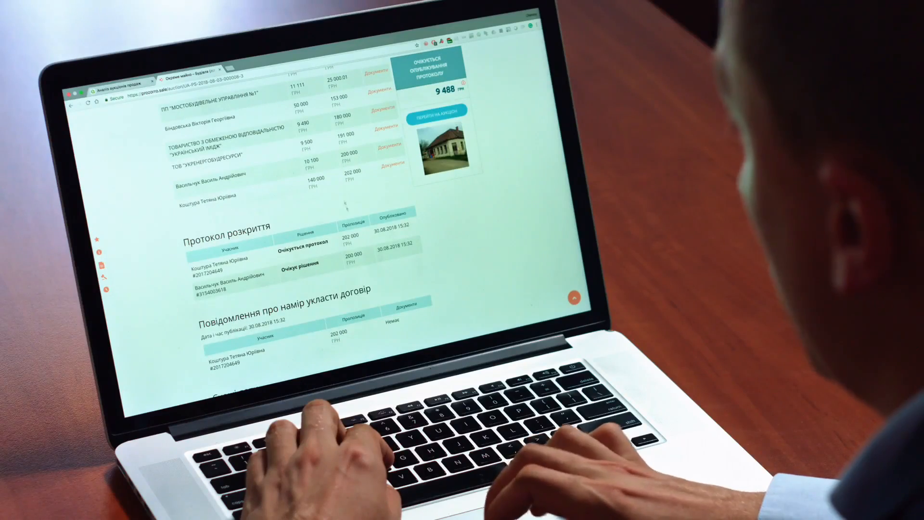
Create a new task from the Google Maps 'insurance West University Place, TX' search URL.
scroll(down, 3)
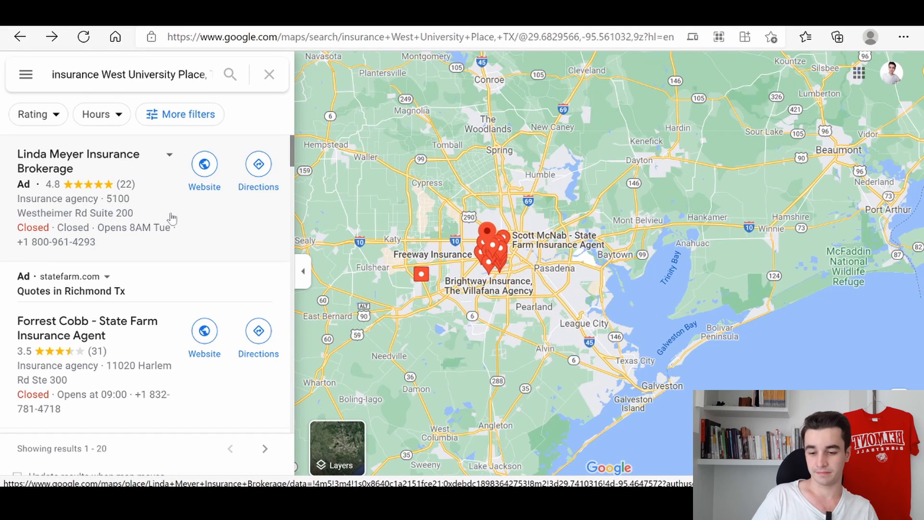
mouse_move(114, 220)
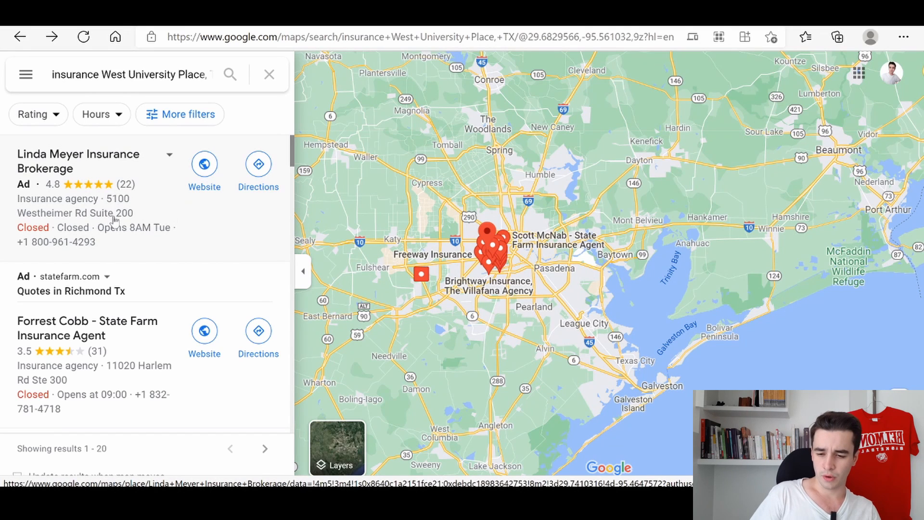
scroll(down, 3)
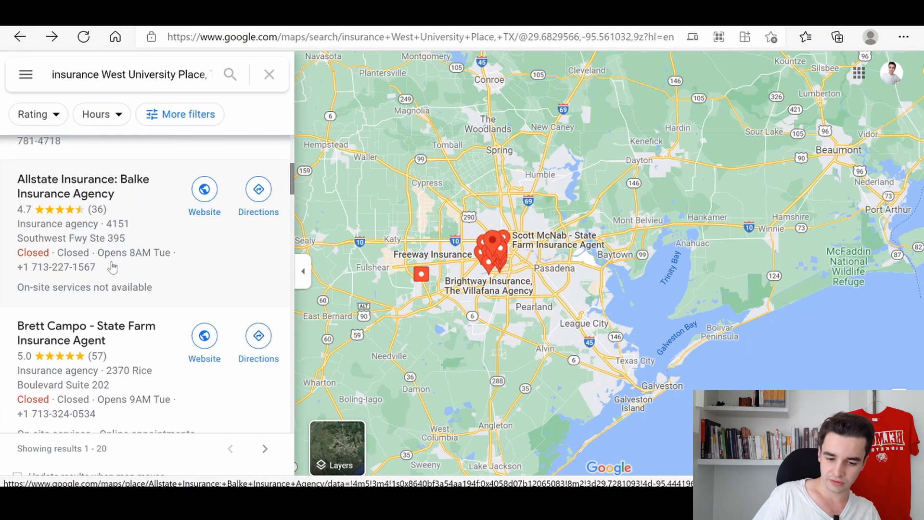
scroll(down, 3)
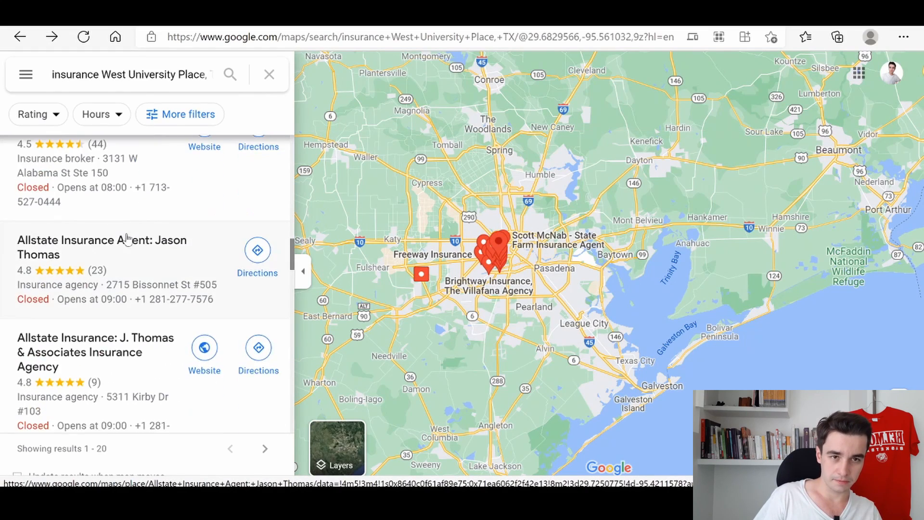
scroll(down, 3)
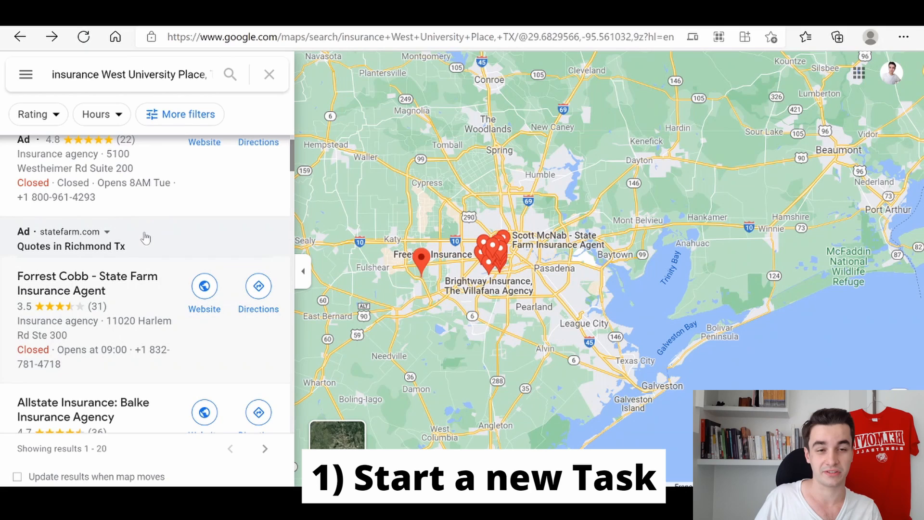
scroll(up, 3)
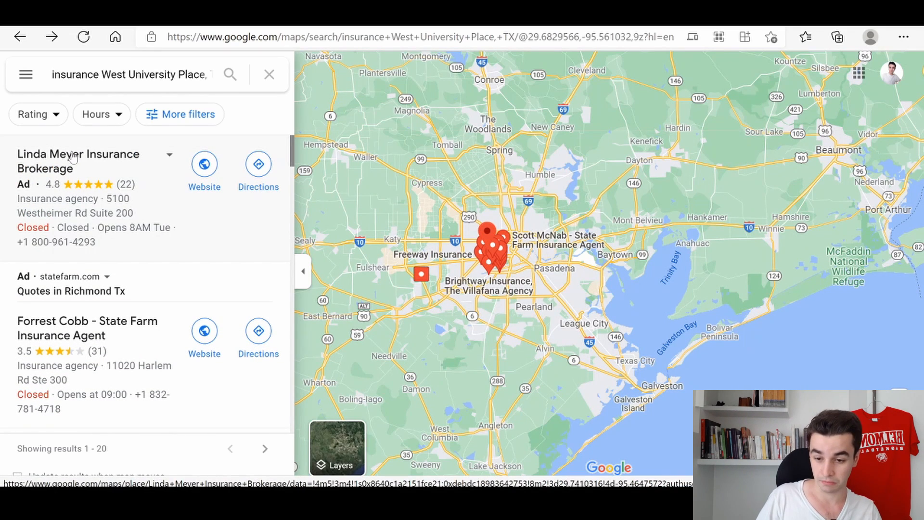
click(327, 36)
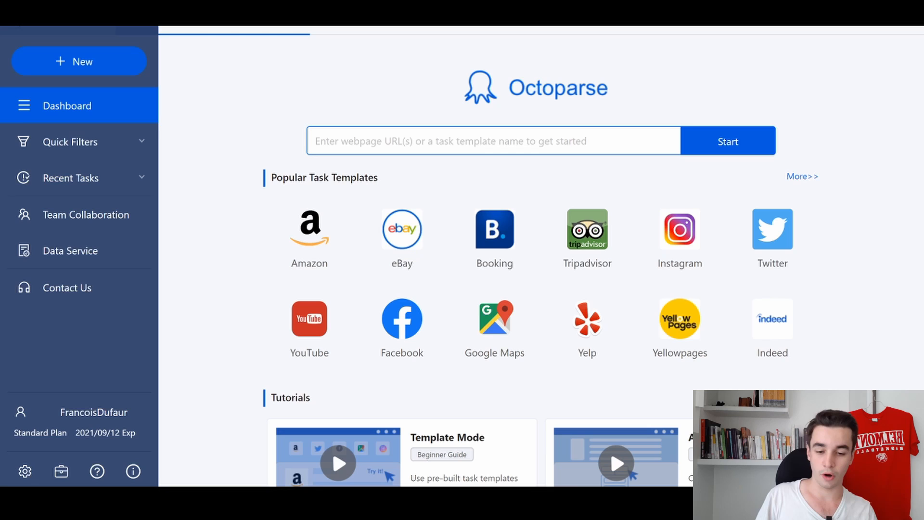
text(https://www.google.com/maps/search/insurance+West+University+Place,+TX/@29.6829566,-95.561032,9z?hl=en)
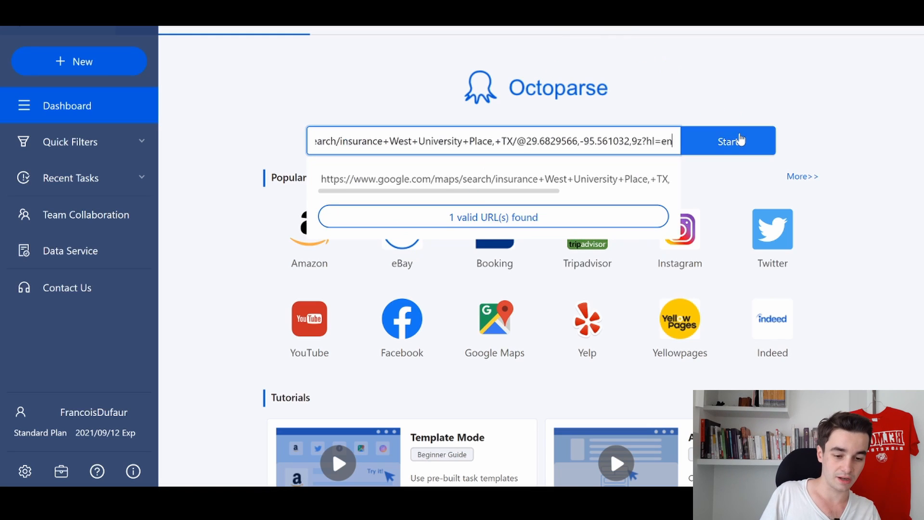
click(728, 141)
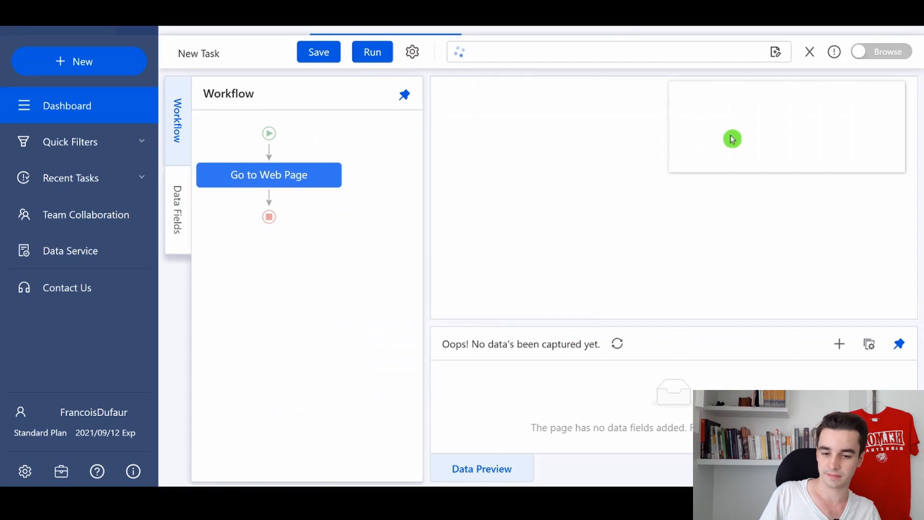
Load the page in the task browser and look down Google's cookie consent page.
click(371, 52)
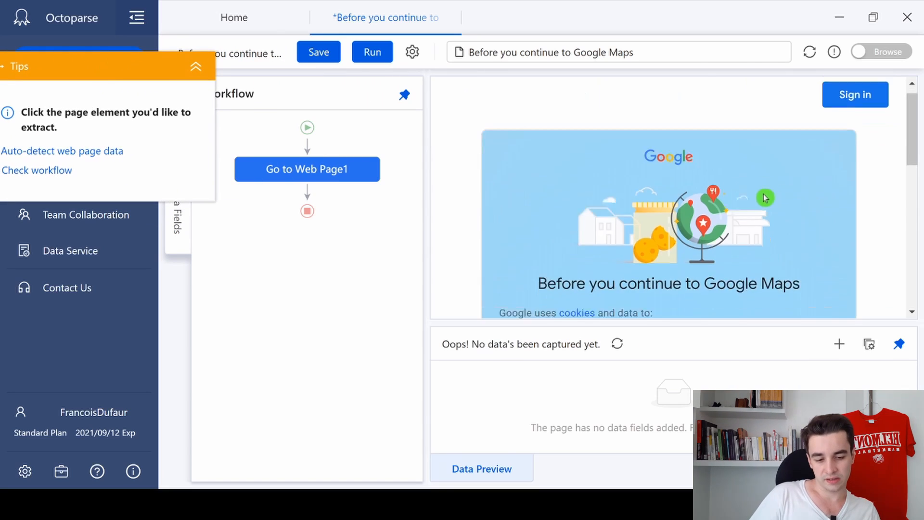
scroll(down, 3)
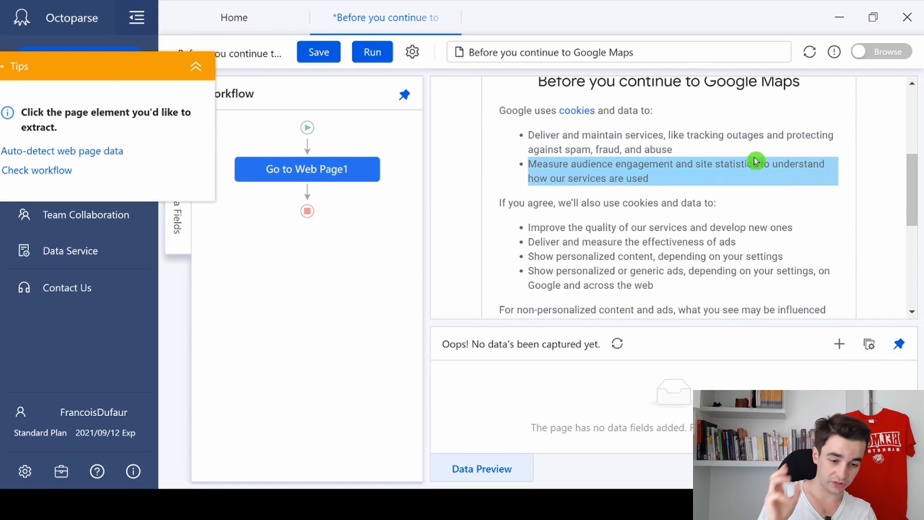
scroll(down, 3)
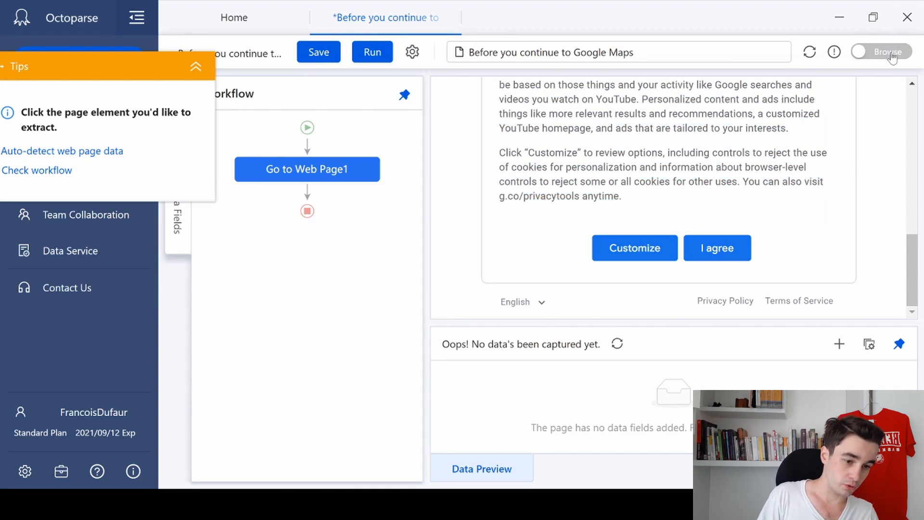
Switch to Browse mode and accept Google's cookie consent with 'I agree'.
click(899, 52)
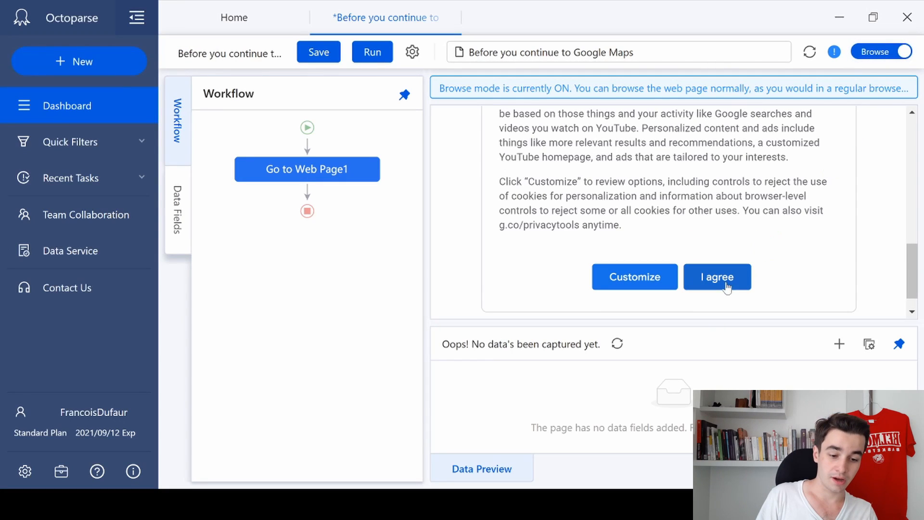
click(716, 276)
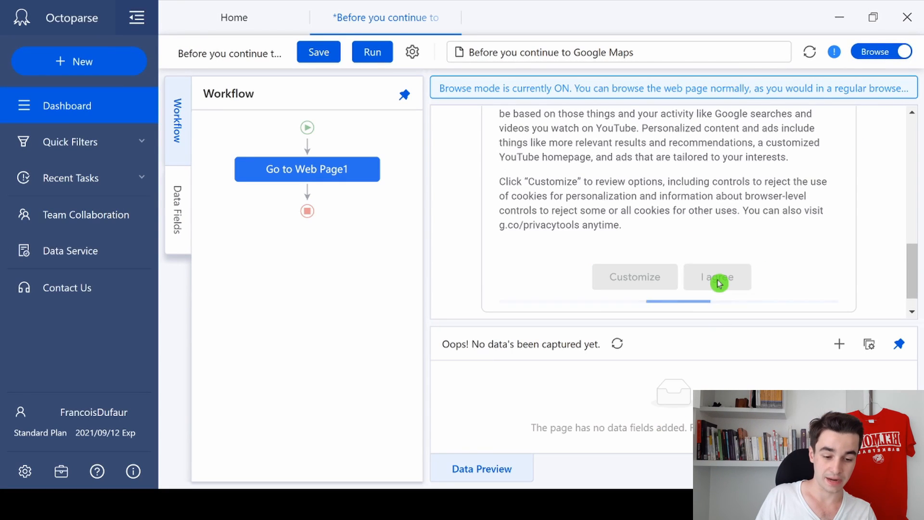
Set the Go to Web Page step to use the cookies from the current page.
click(718, 277)
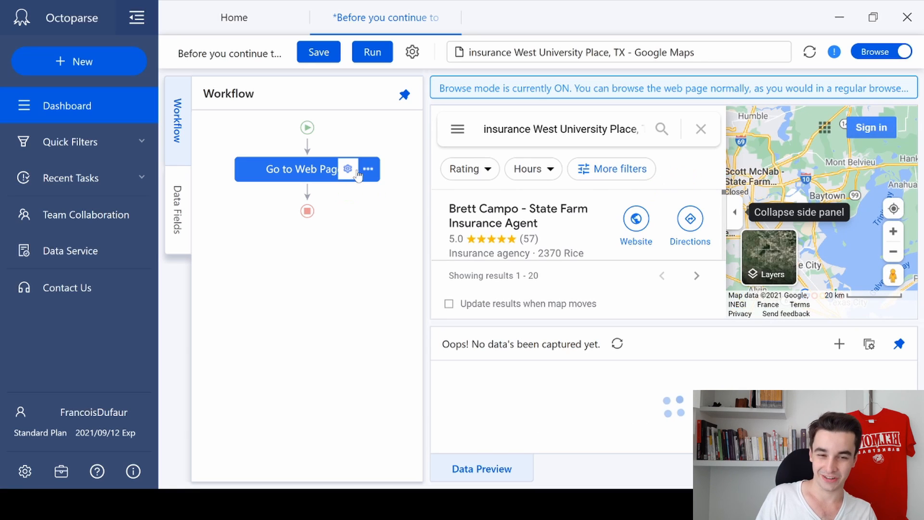
mouse_move(348, 170)
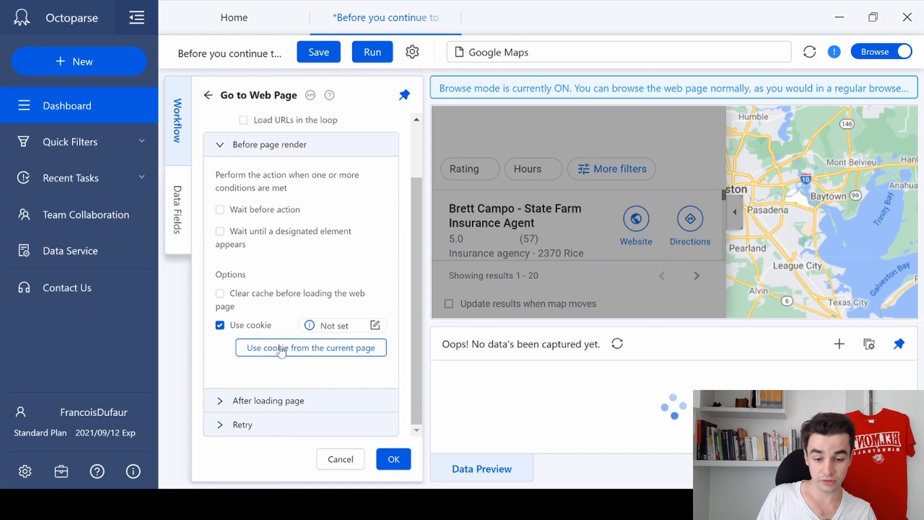
click(311, 347)
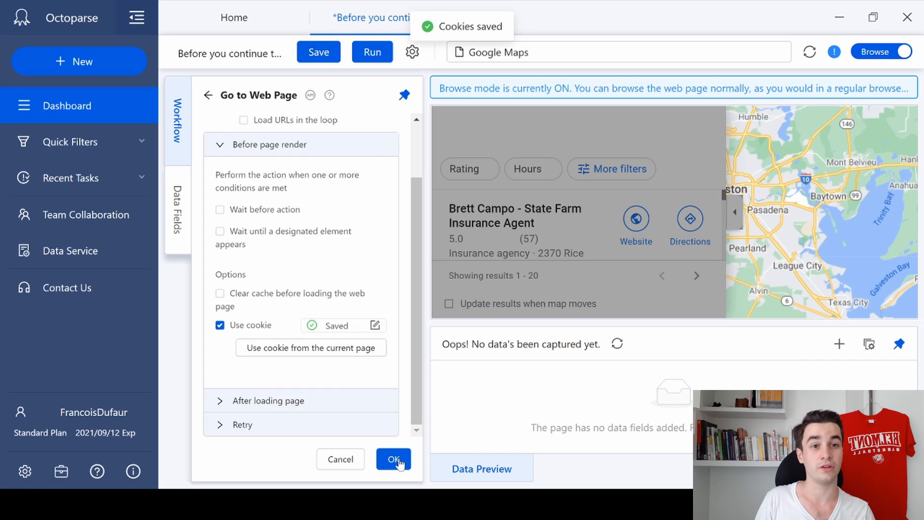
click(393, 459)
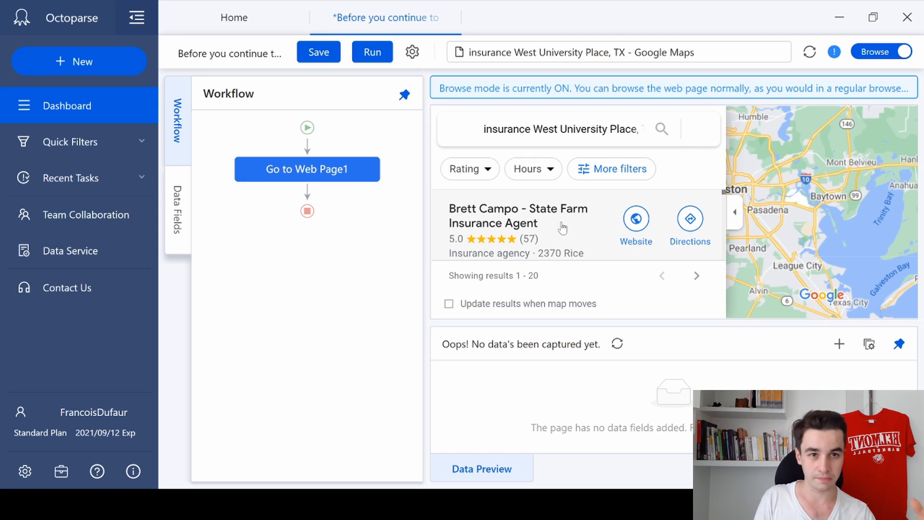
mouse_move(655, 180)
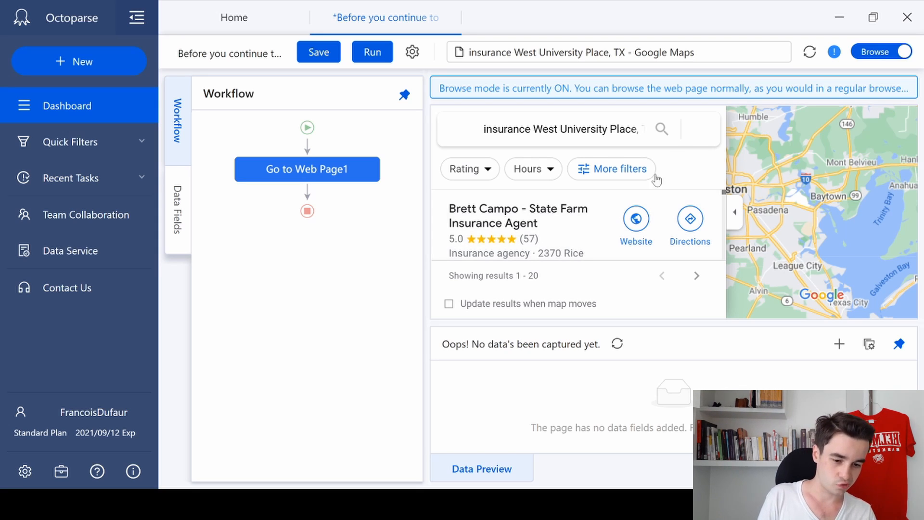
Leave Browse mode and make the next-results arrow a Click to Paginate loop.
scroll(down, 3)
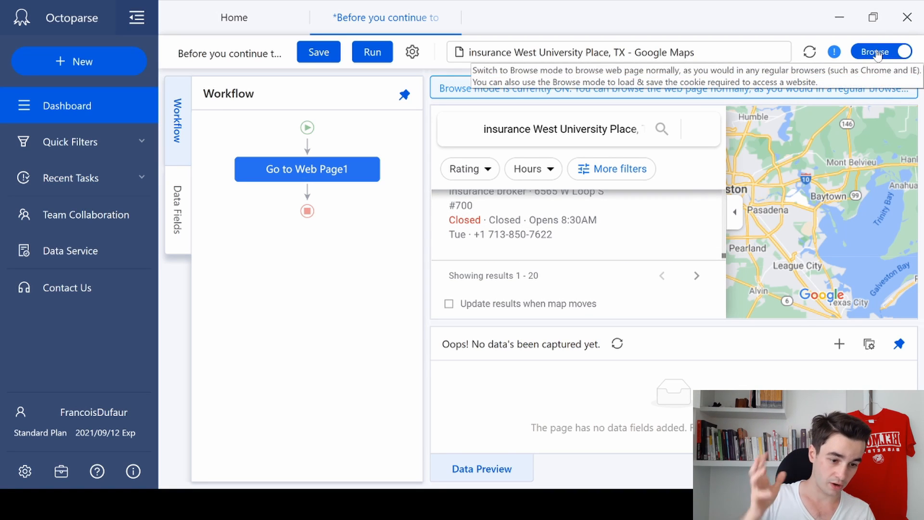
click(905, 51)
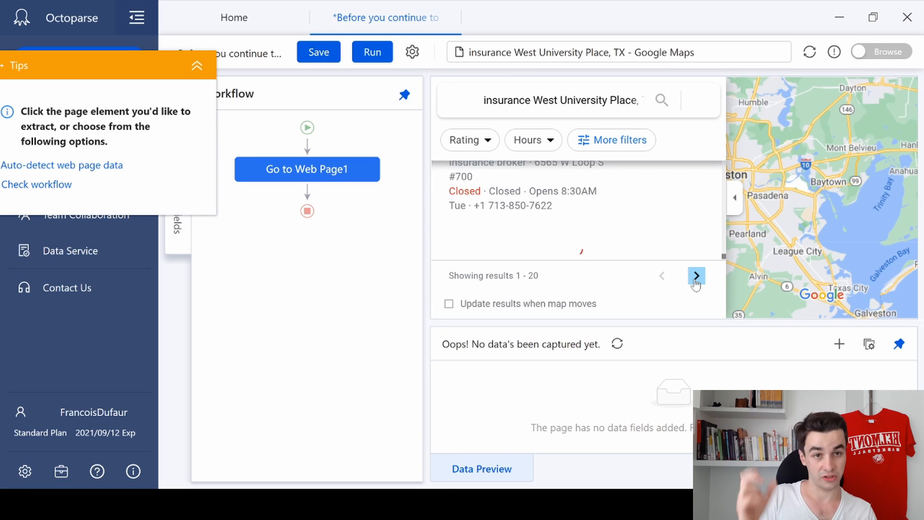
click(577, 191)
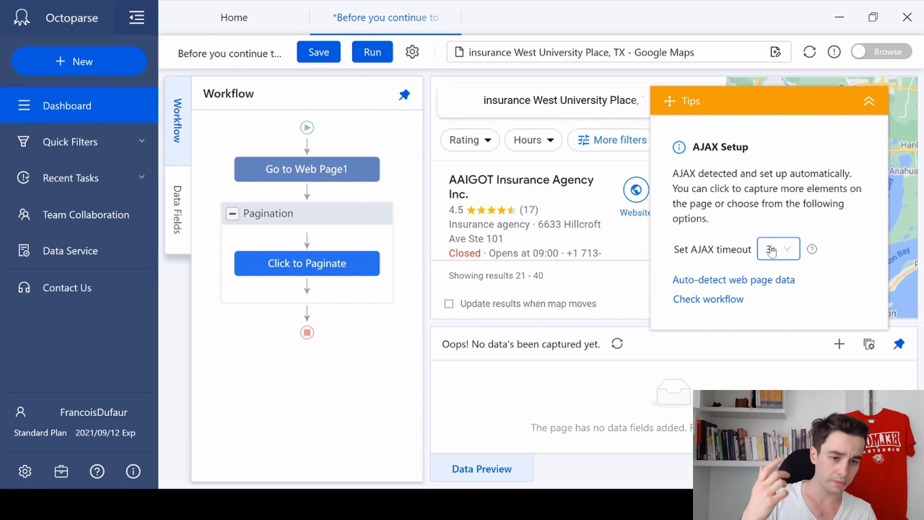
Raise the pagination's AJAX page-load timeout to a longer wait in Tips.
click(778, 248)
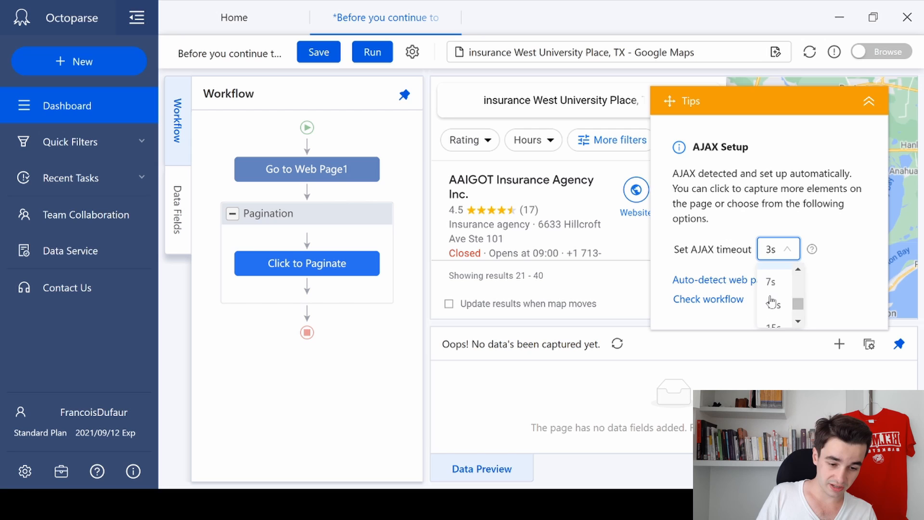
scroll(down, 3)
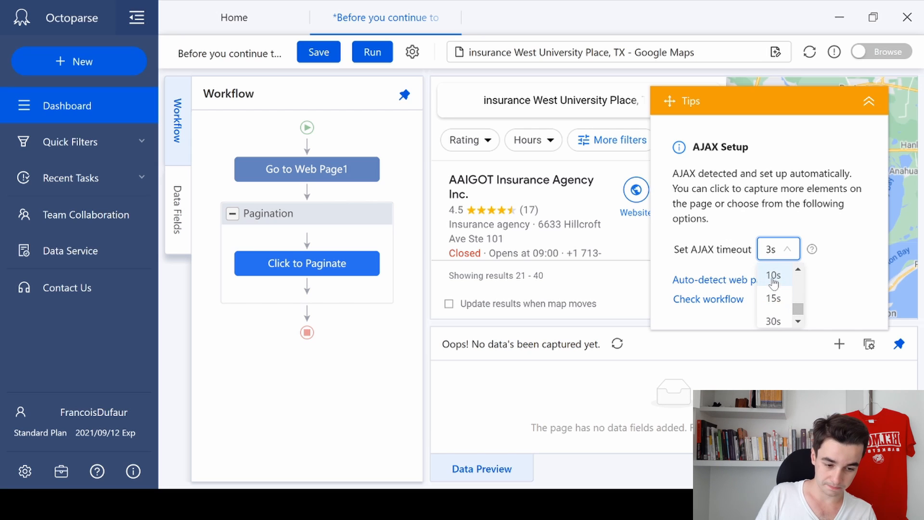
click(869, 101)
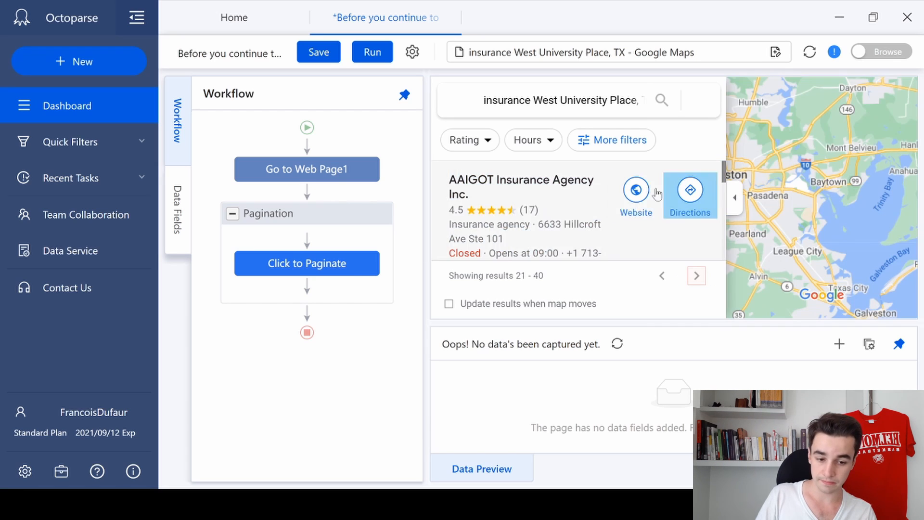
mouse_move(587, 286)
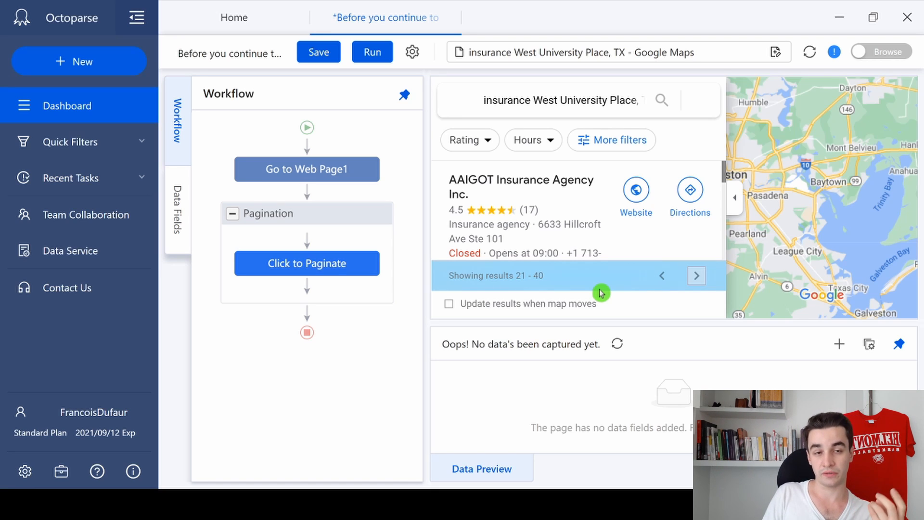
mouse_move(600, 270)
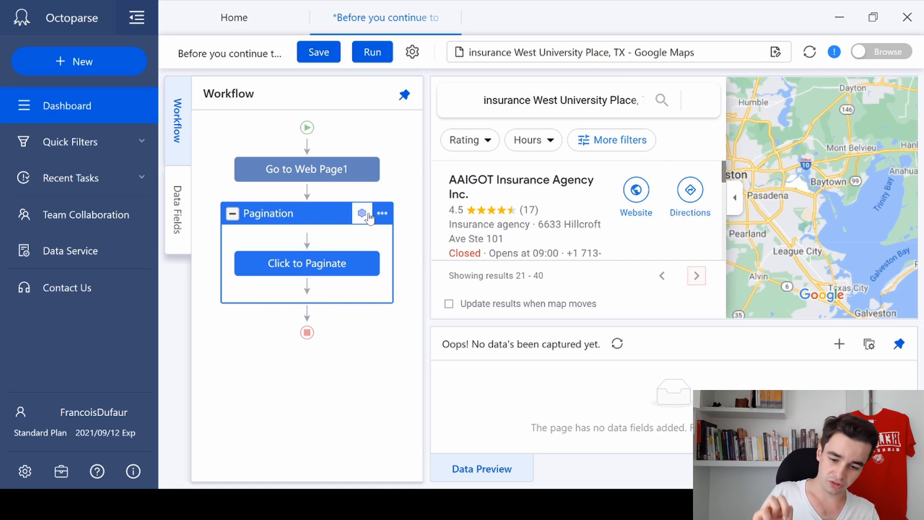
Replace the pagination's Single Element XPath with one excluding button-disabled and confirm.
click(362, 214)
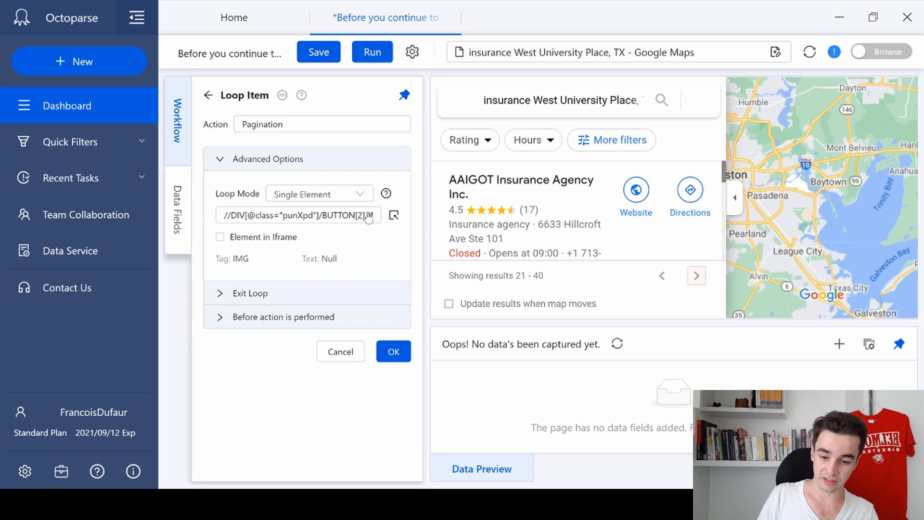
triple_click(298, 214)
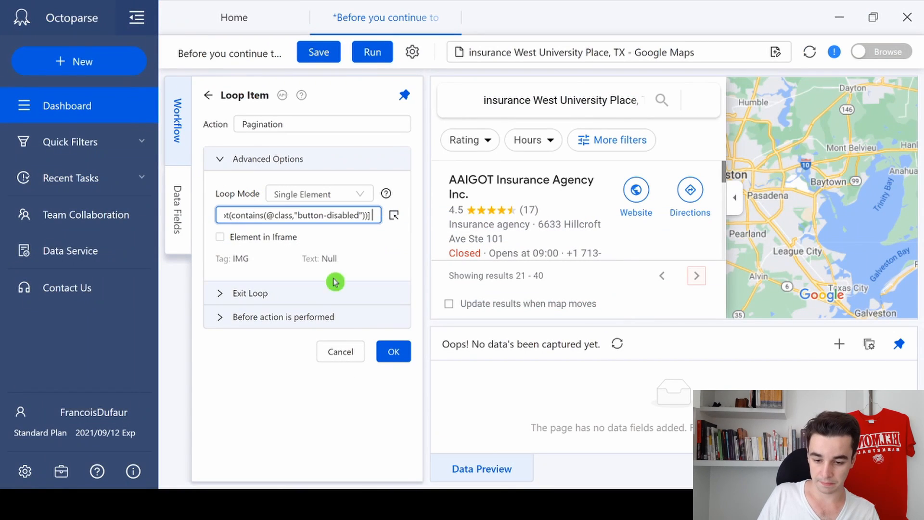
click(392, 352)
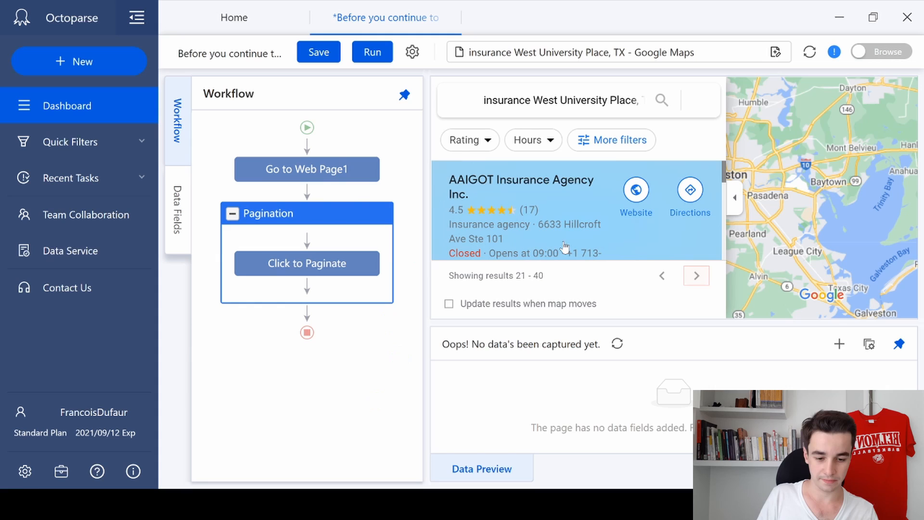
mouse_move(526, 208)
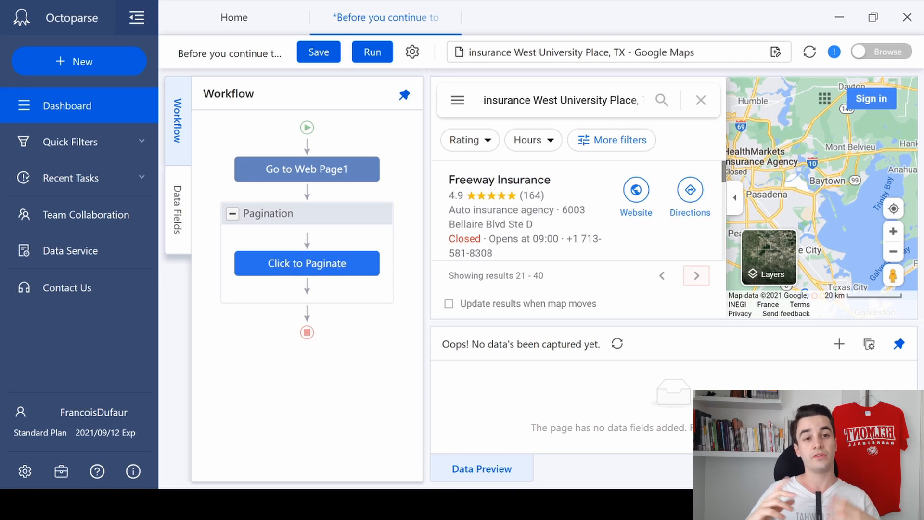
mouse_move(615, 460)
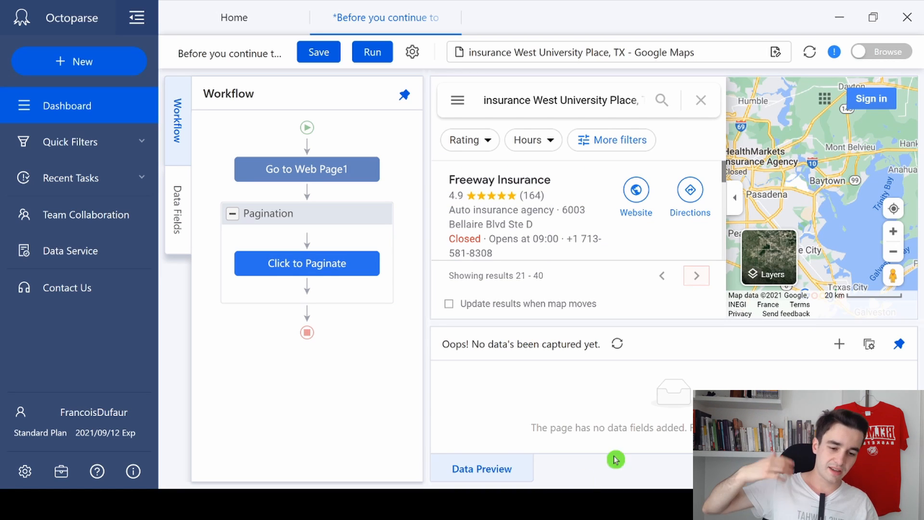
mouse_move(617, 379)
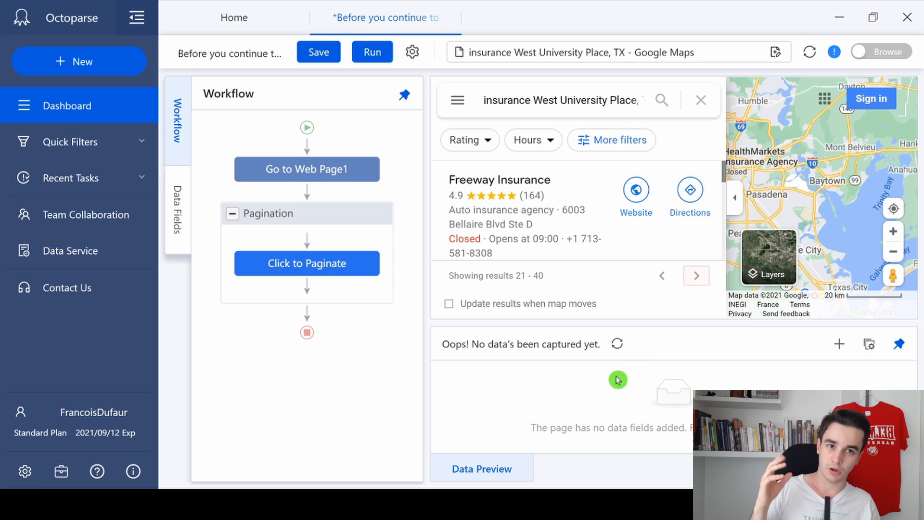
mouse_move(586, 343)
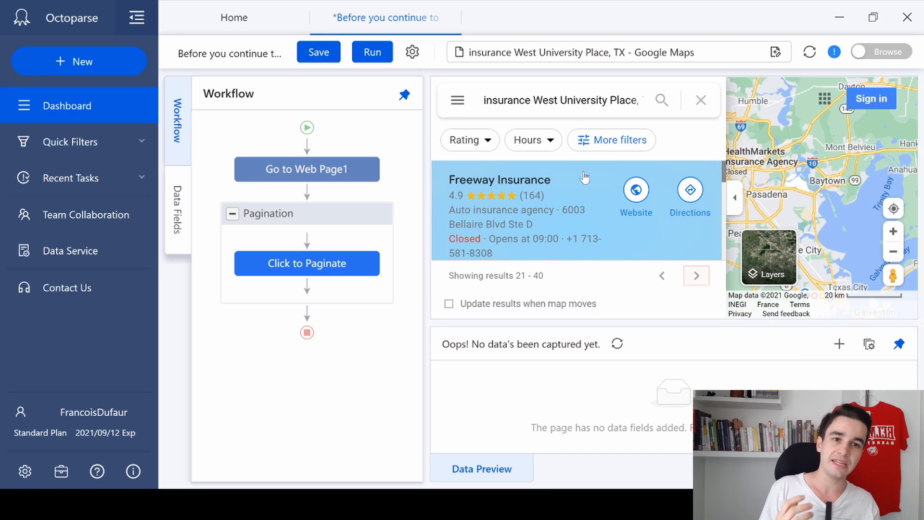
mouse_move(585, 175)
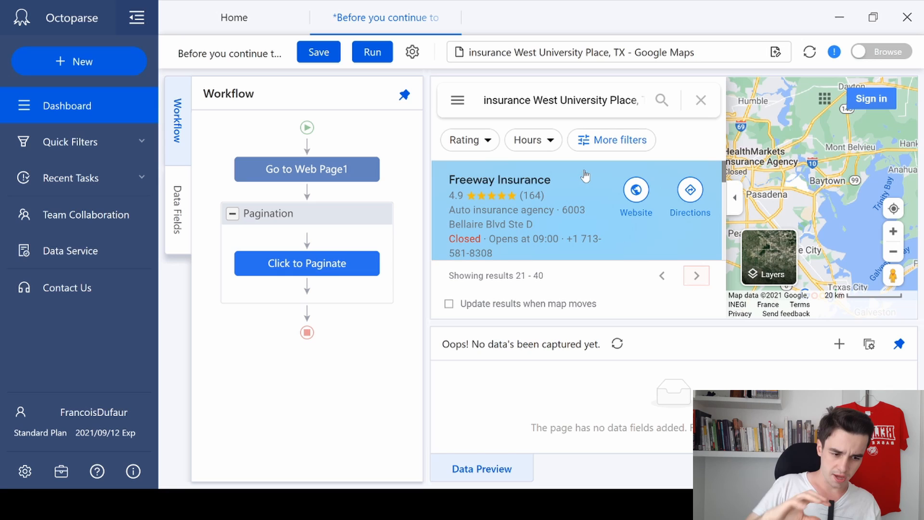
mouse_move(594, 170)
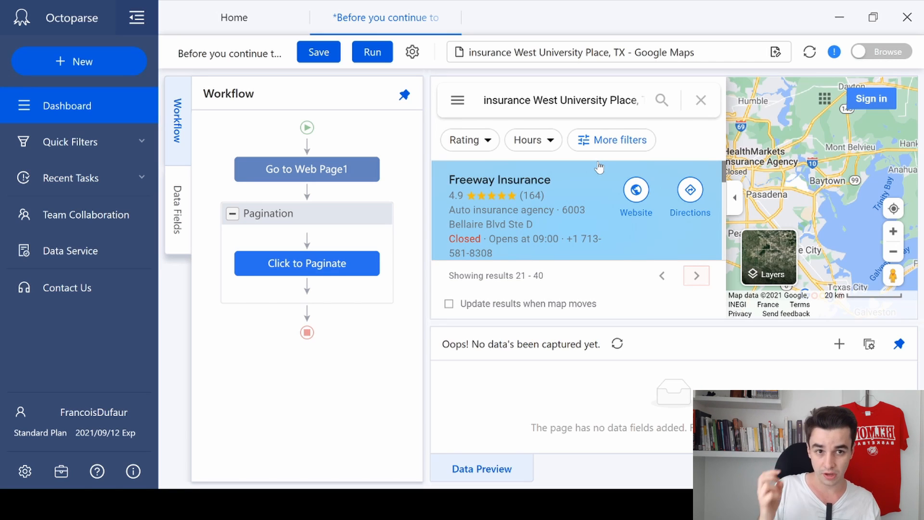
scroll(down, 3)
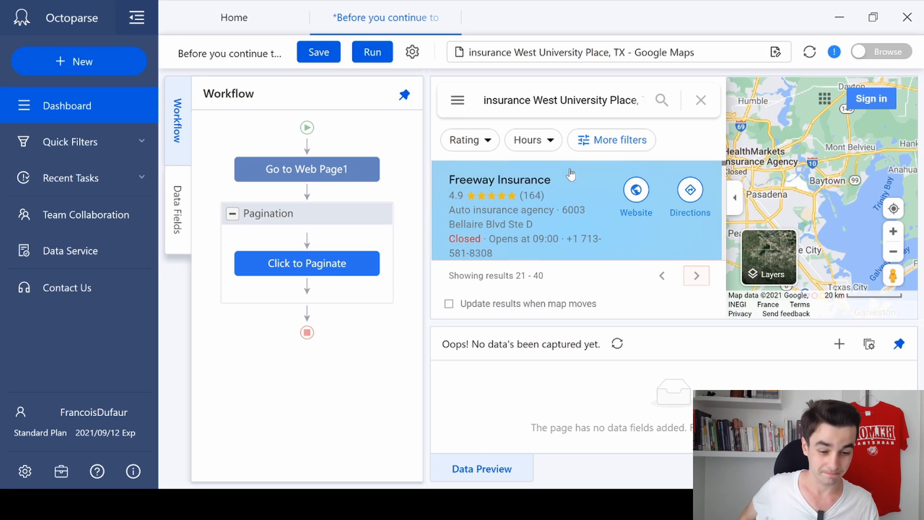
mouse_move(563, 180)
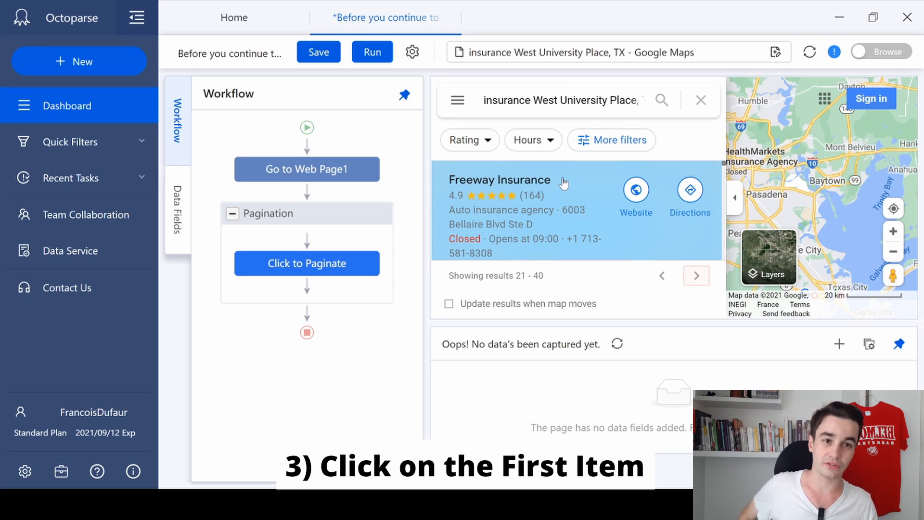
mouse_move(571, 189)
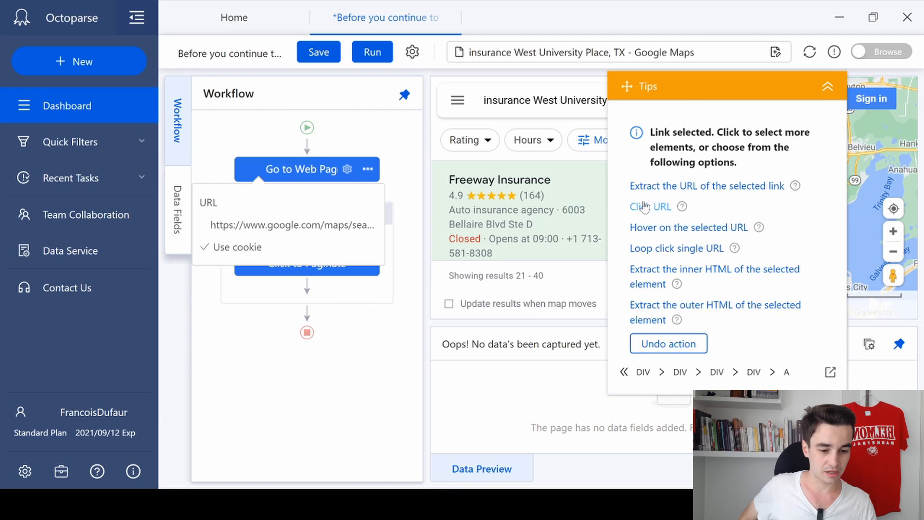
Add a Click Item step opening the Freeway Insurance listing and confirm its settings.
click(647, 206)
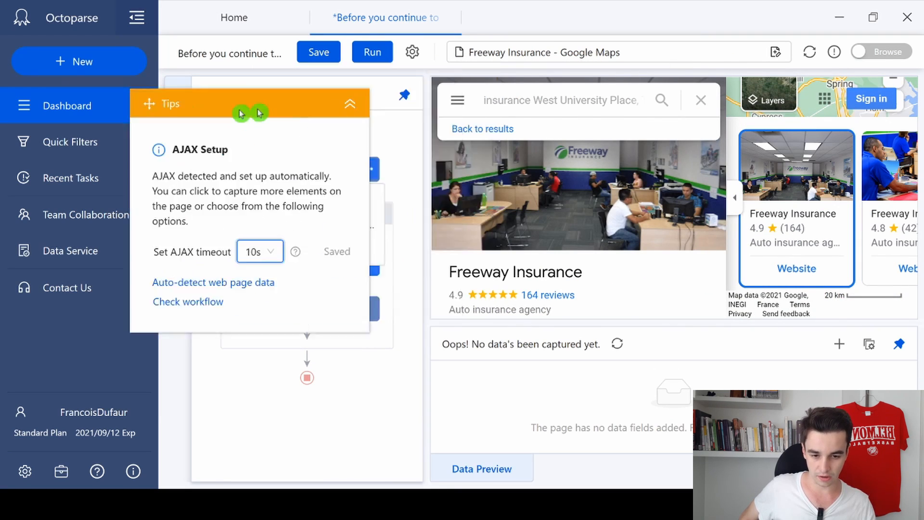
click(349, 104)
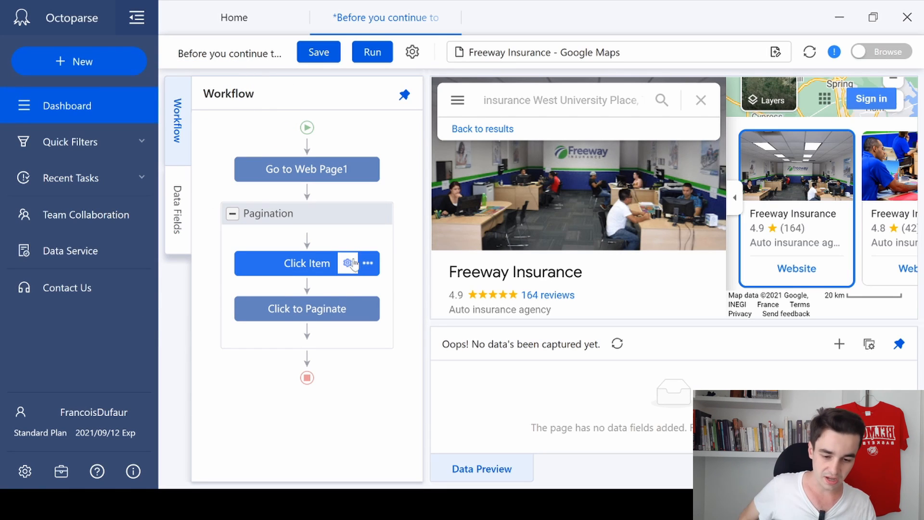
click(349, 264)
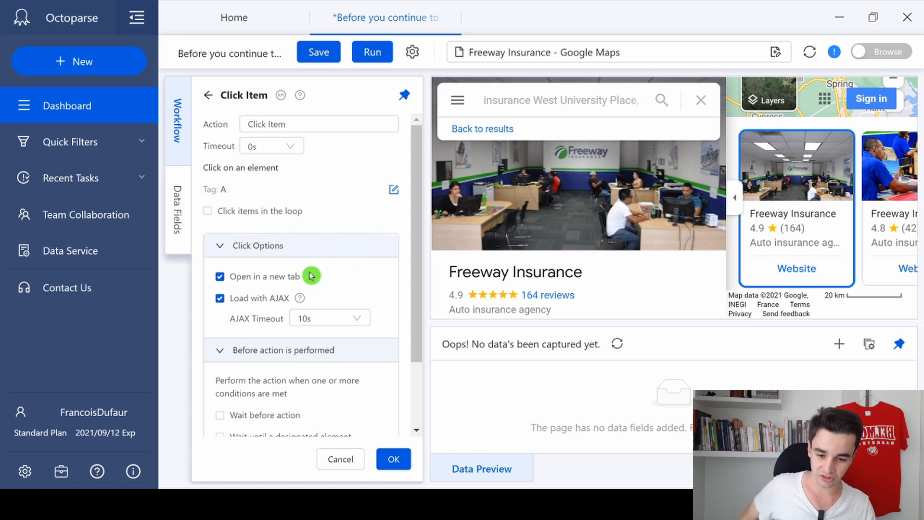
mouse_move(272, 278)
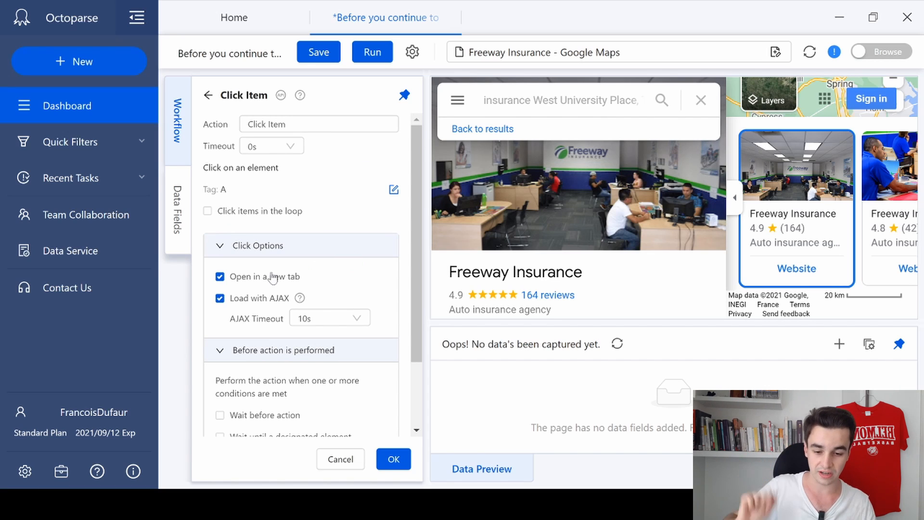
click(393, 459)
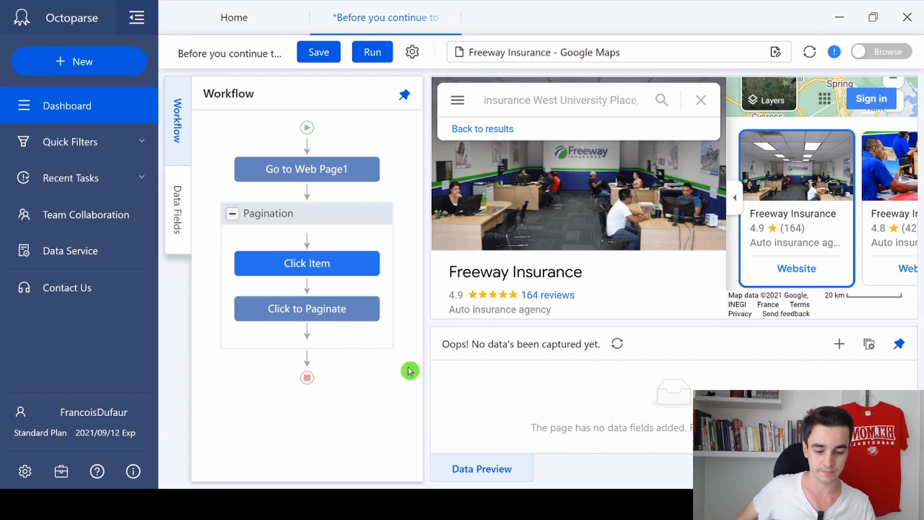
click(881, 52)
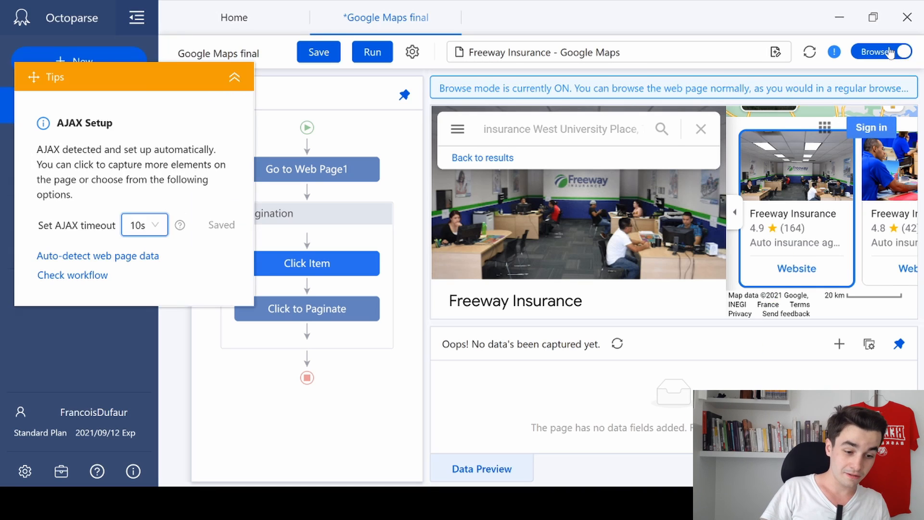
click(882, 52)
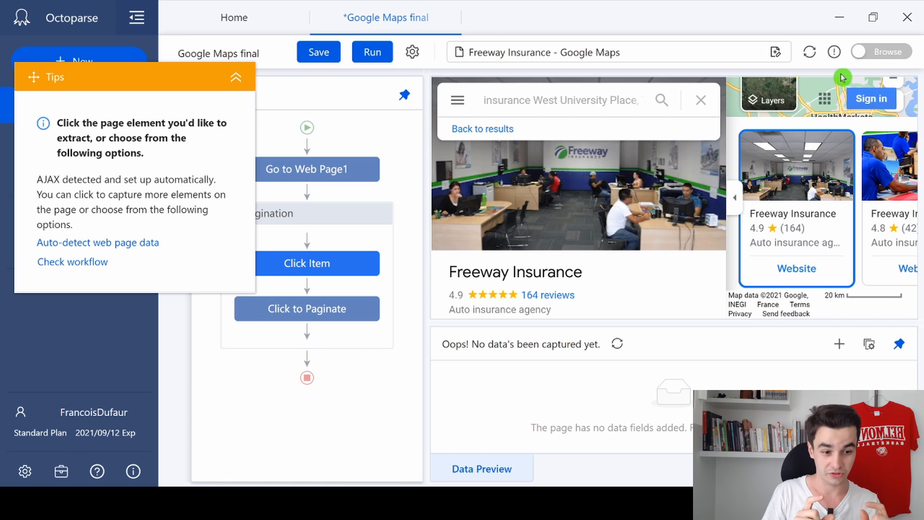
mouse_move(845, 61)
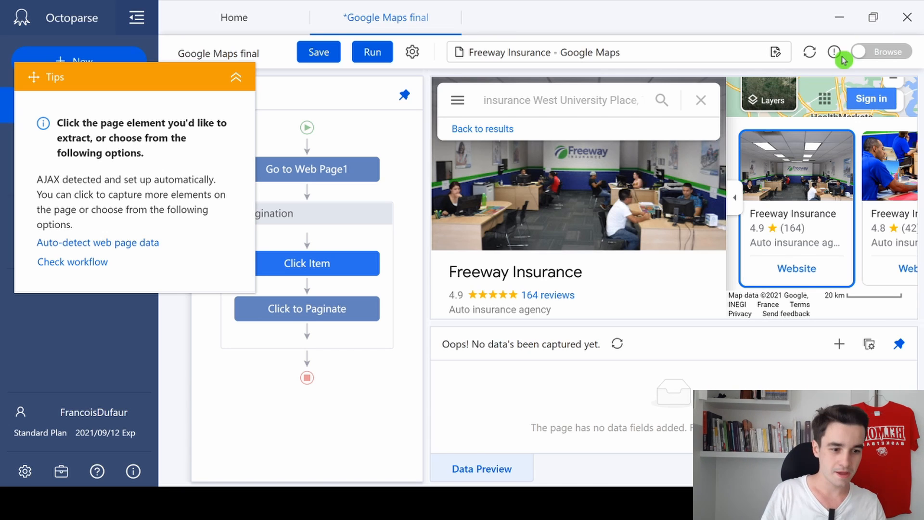
click(879, 52)
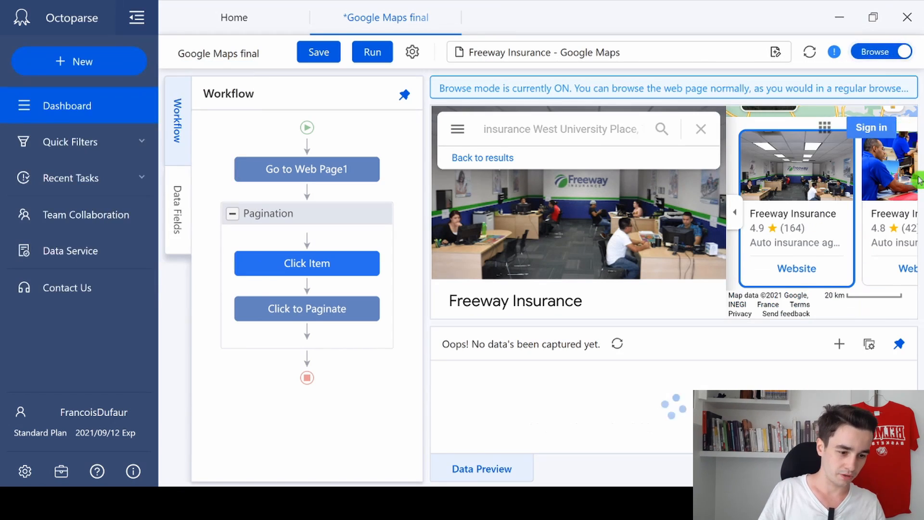
click(915, 209)
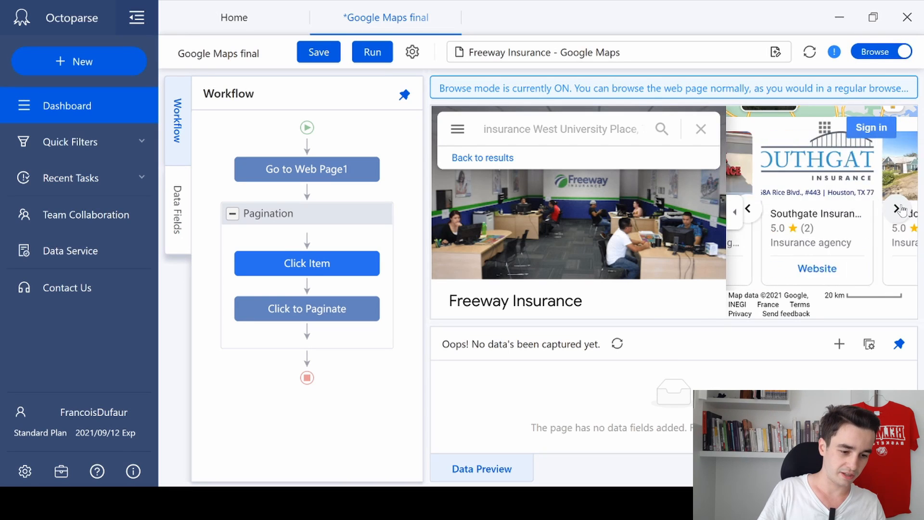
click(904, 208)
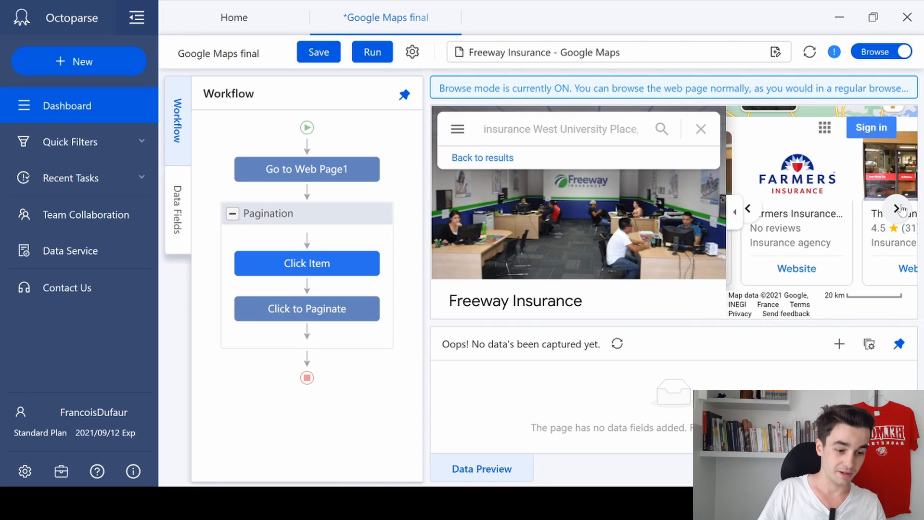
click(903, 208)
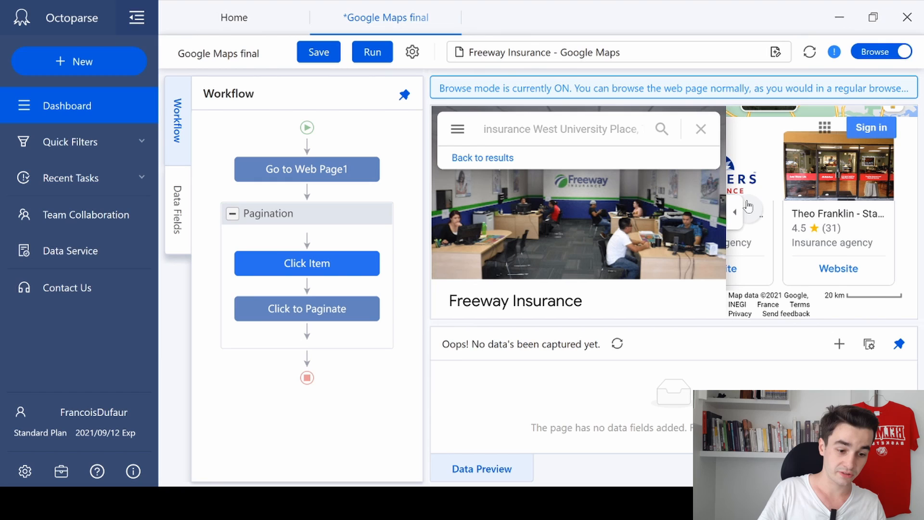
click(734, 211)
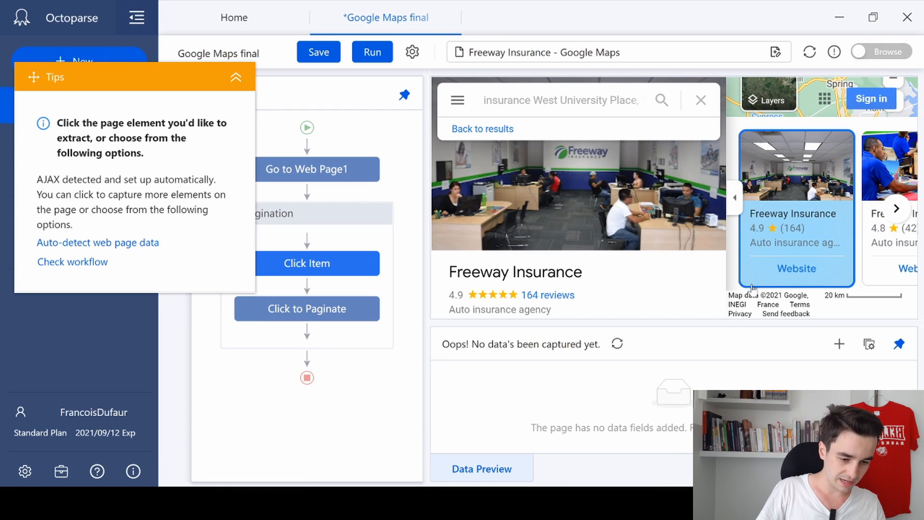
Select the nearby agency cards and create a 'Loop click each element' loop over them.
click(796, 243)
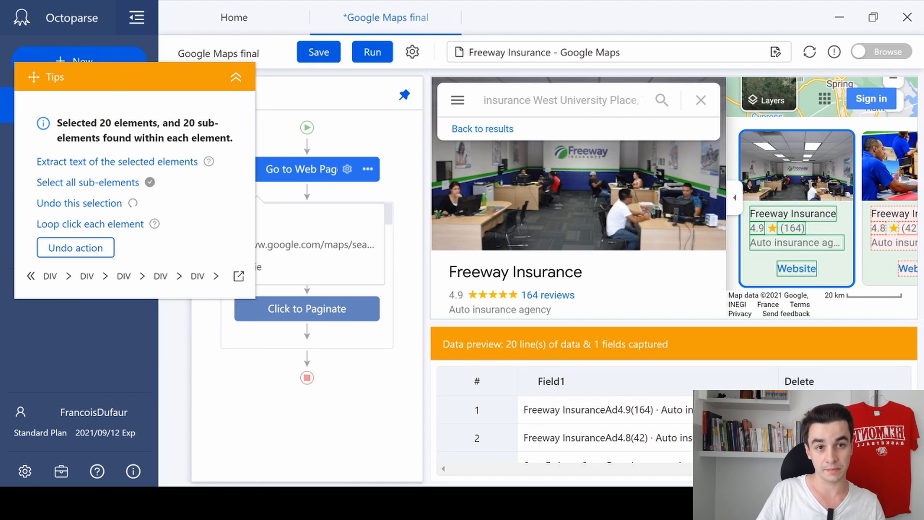
mouse_move(106, 172)
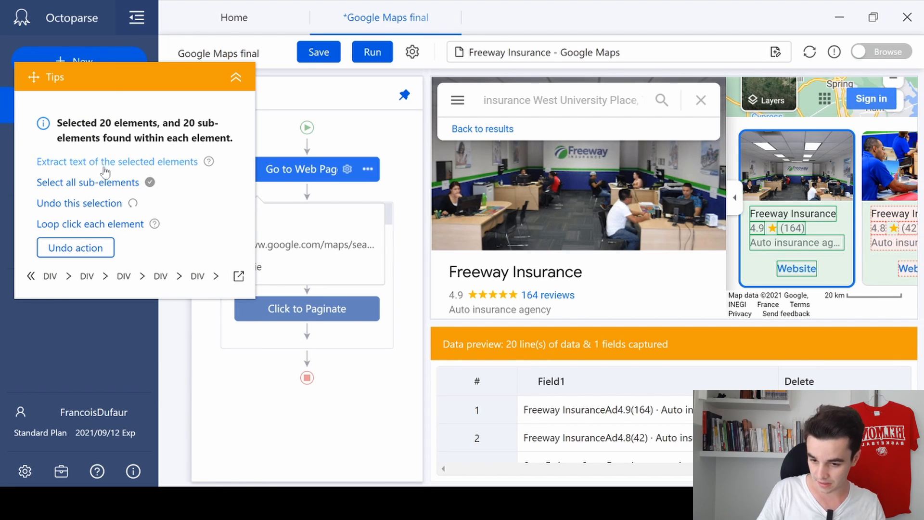
mouse_move(83, 229)
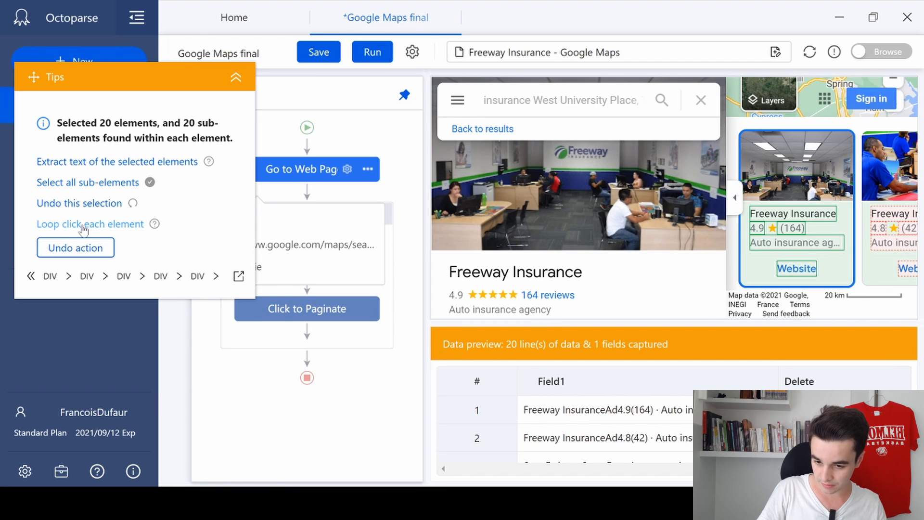
click(90, 224)
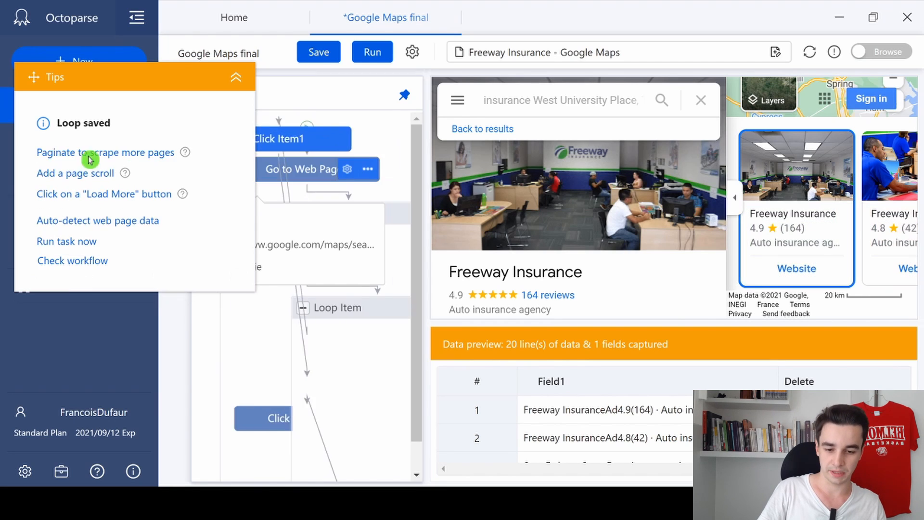
click(105, 152)
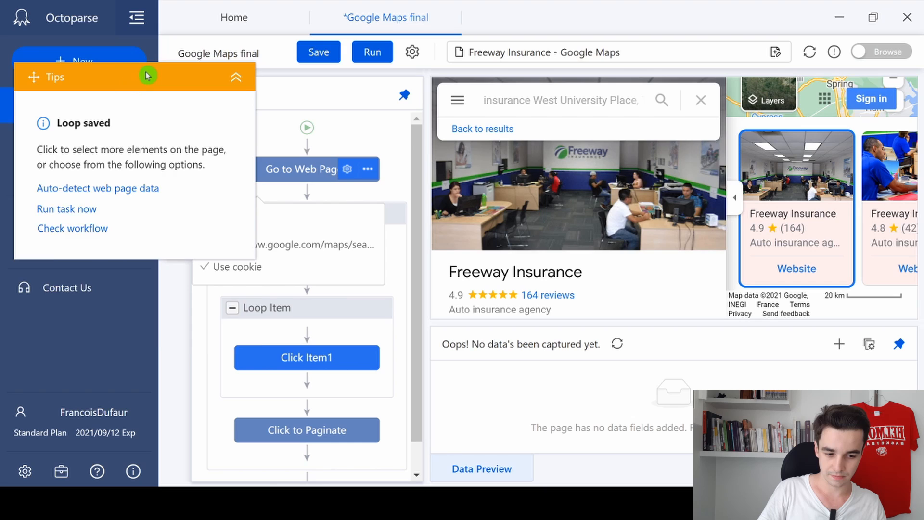
Set the loop click's AJAX timeout to 10 seconds and collapse the Tips panel.
click(631, 206)
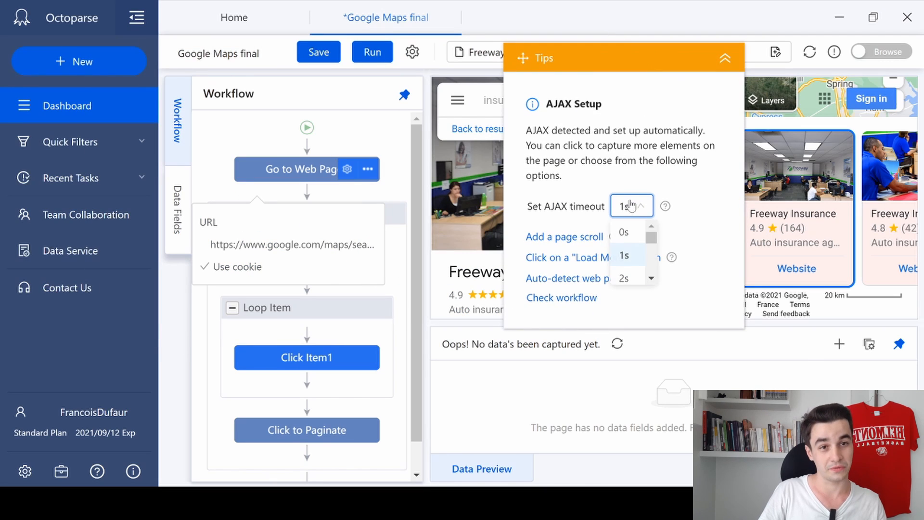
scroll(down, 3)
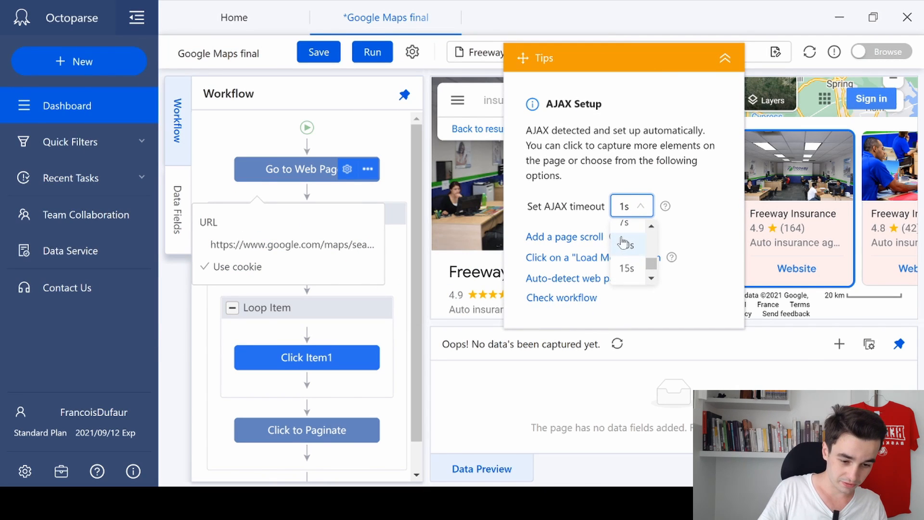
click(627, 244)
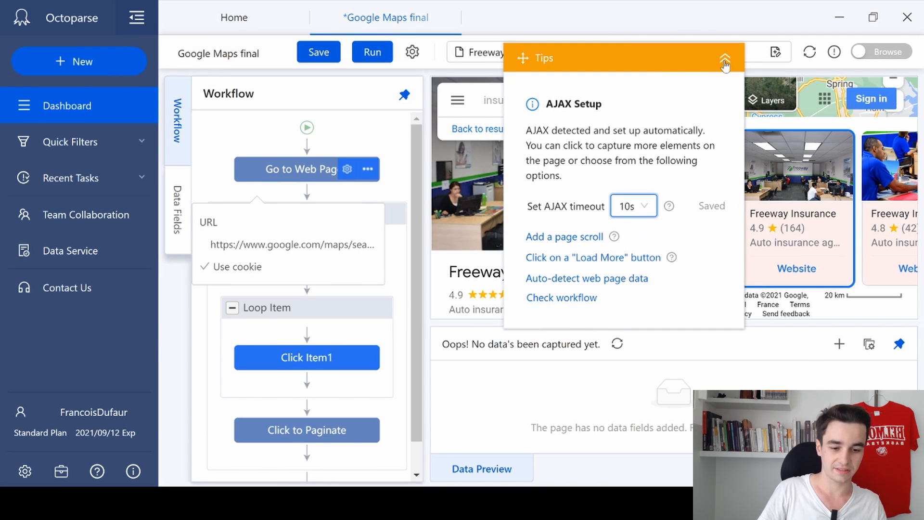
click(725, 58)
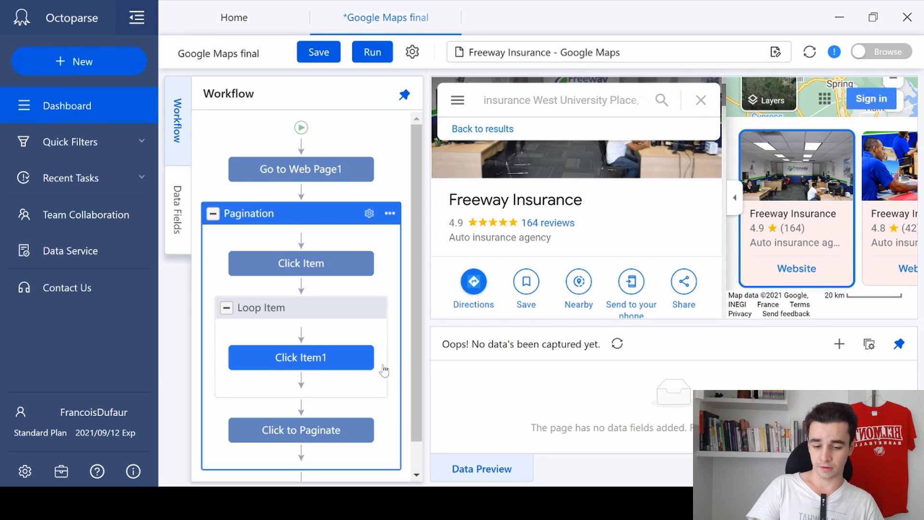
mouse_move(343, 358)
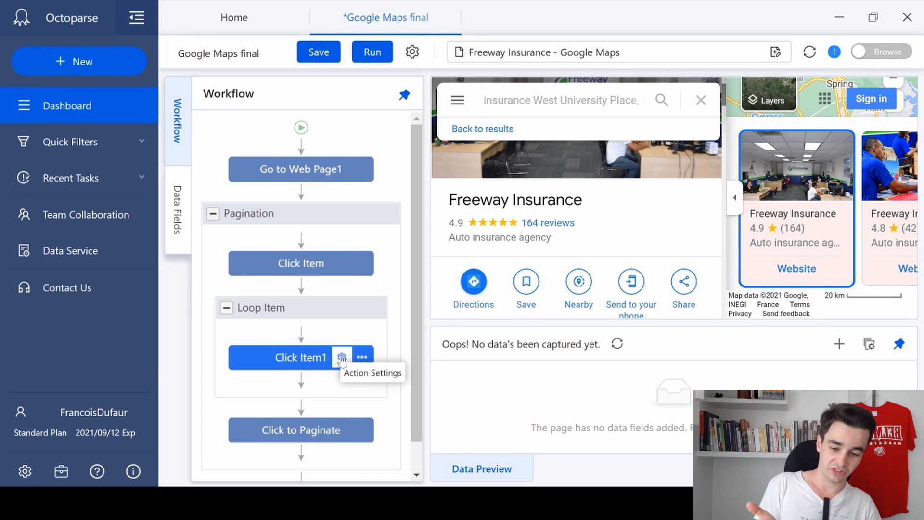
Uncheck 'Open in a new tab' in Click Item1's Action Settings and apply it.
click(343, 357)
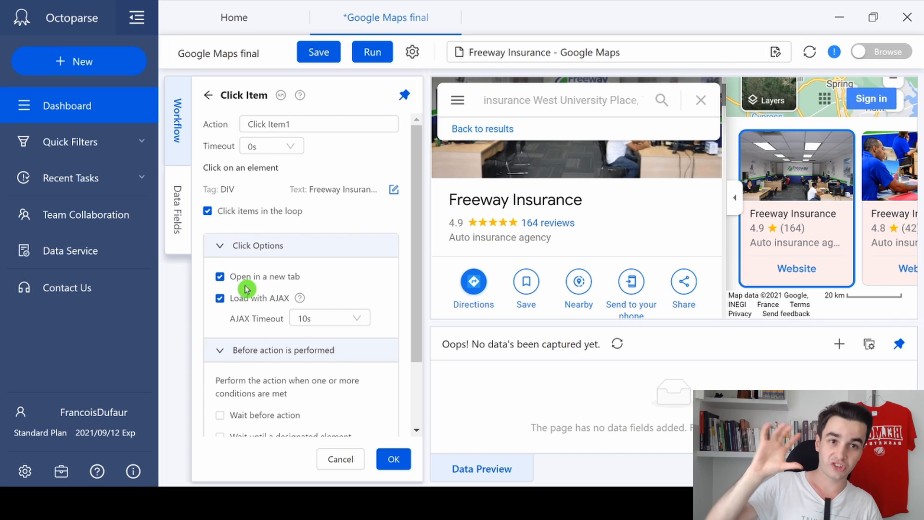
click(219, 277)
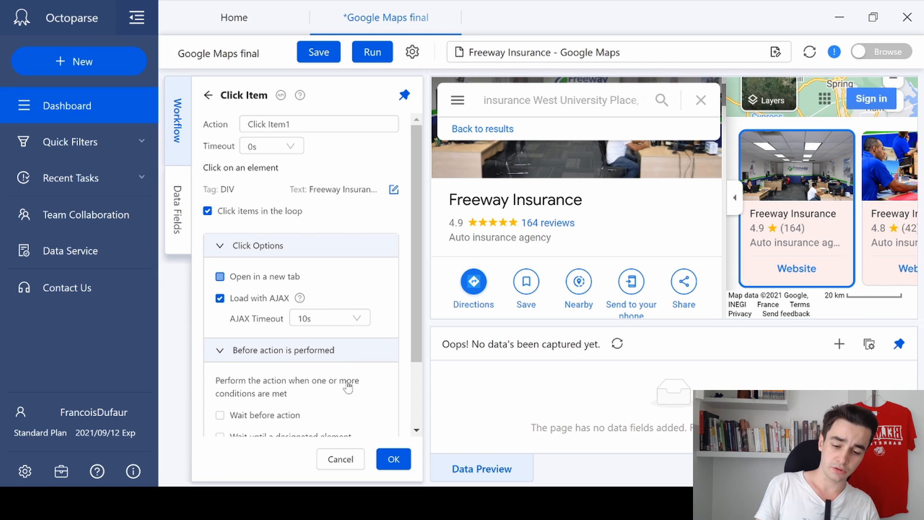
click(393, 460)
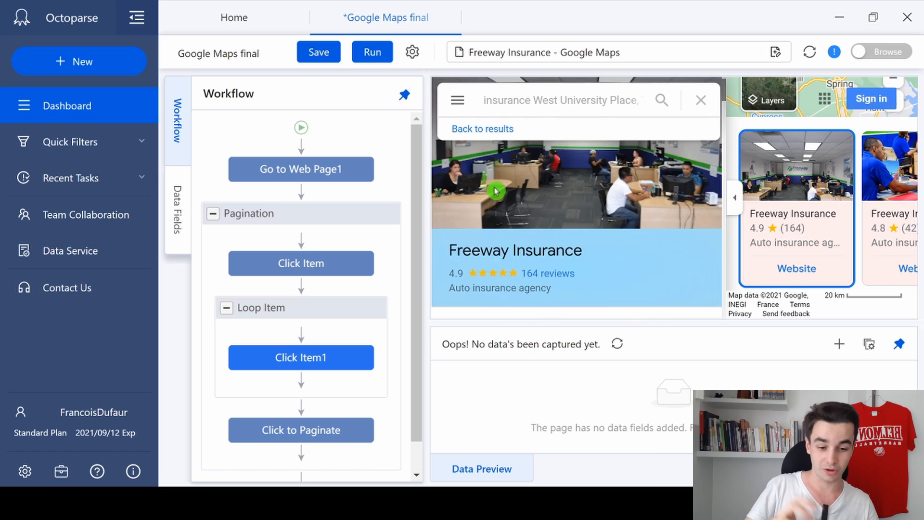
Extract the business name, star rating and category text from the Freeway Insurance page.
scroll(down, 3)
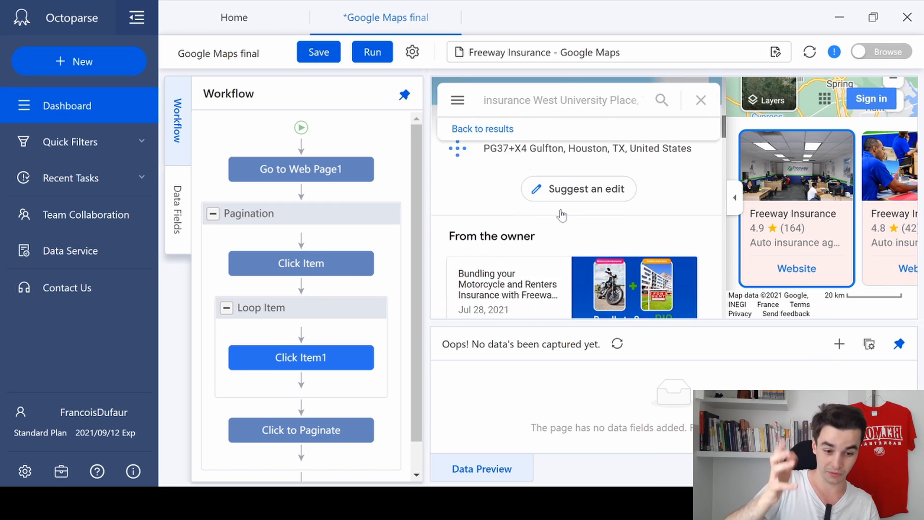
scroll(up, 3)
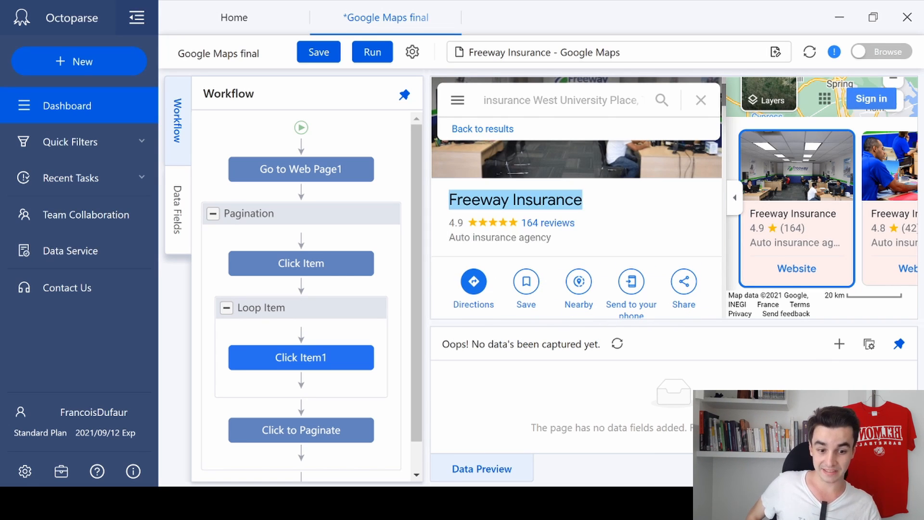
click(514, 200)
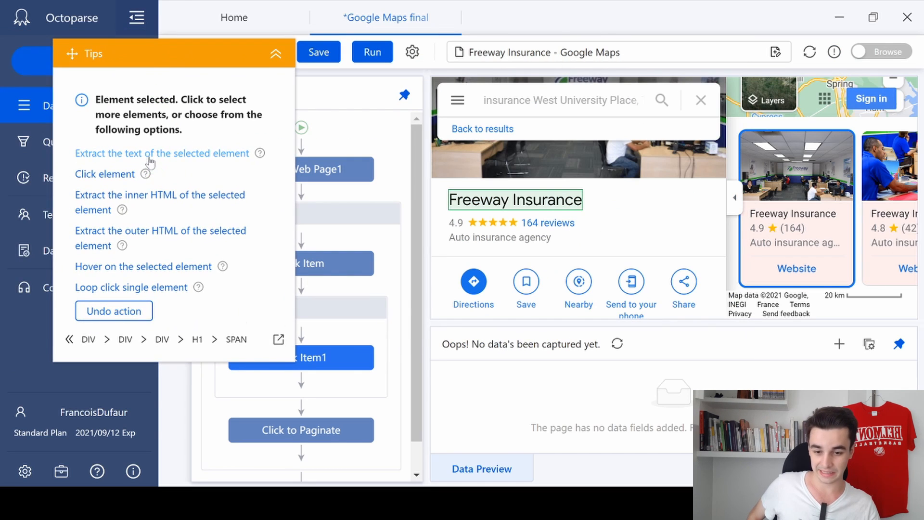
click(161, 153)
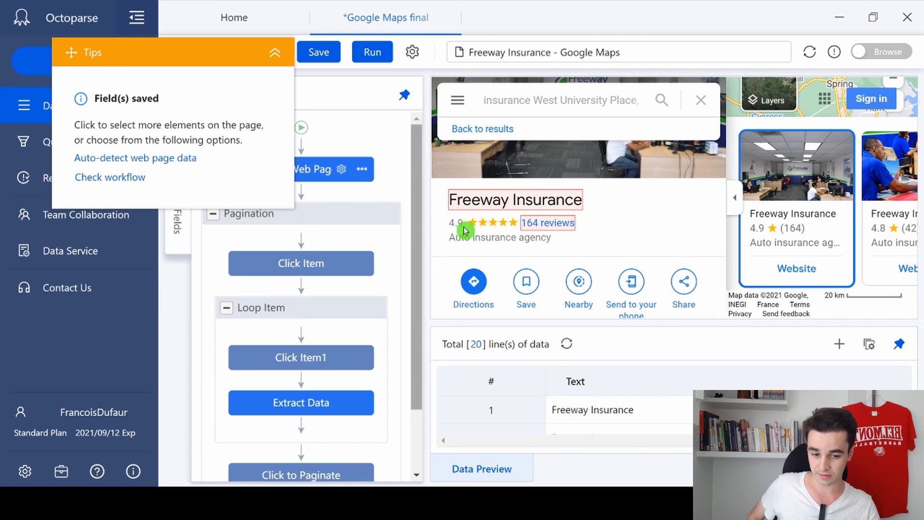
click(455, 223)
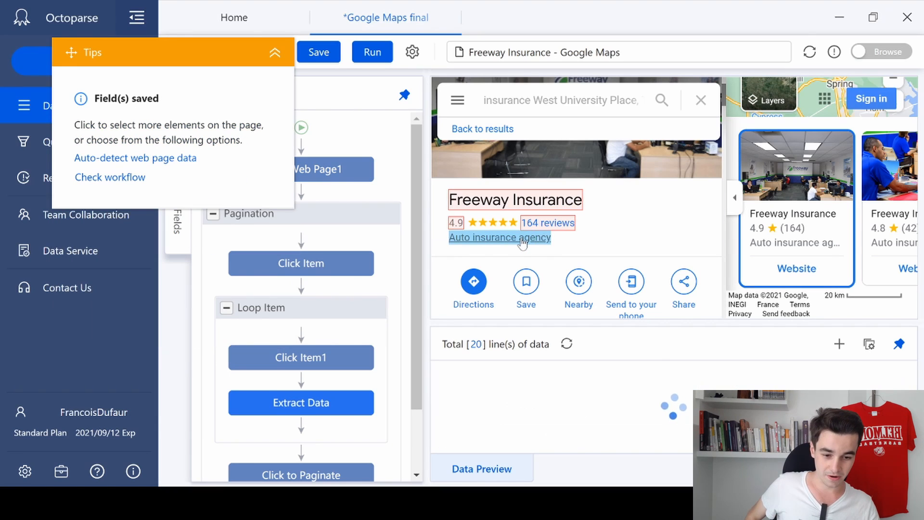
click(500, 236)
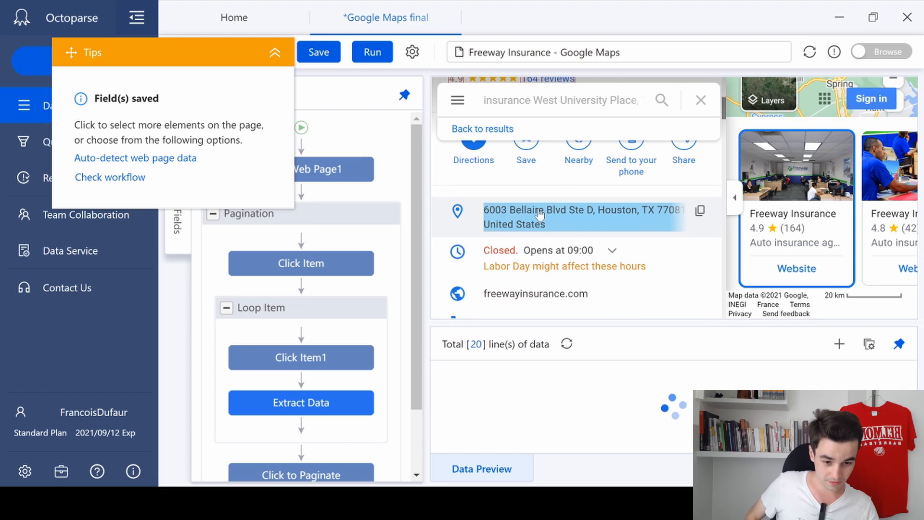
Extract the street address and opening time text as further data fields.
click(580, 217)
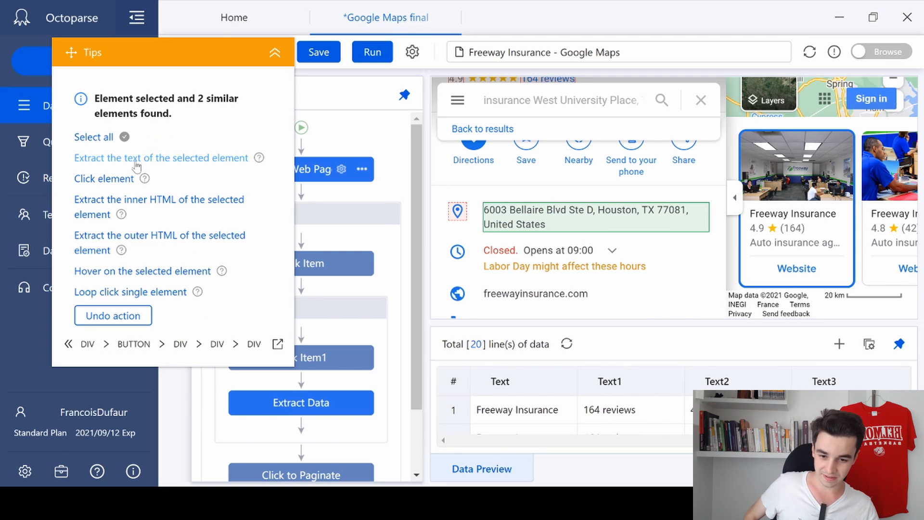
click(162, 157)
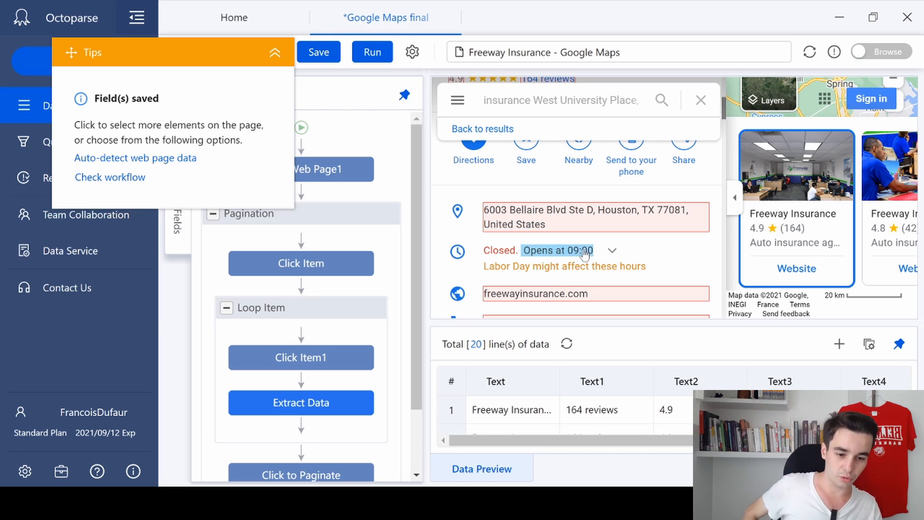
click(557, 251)
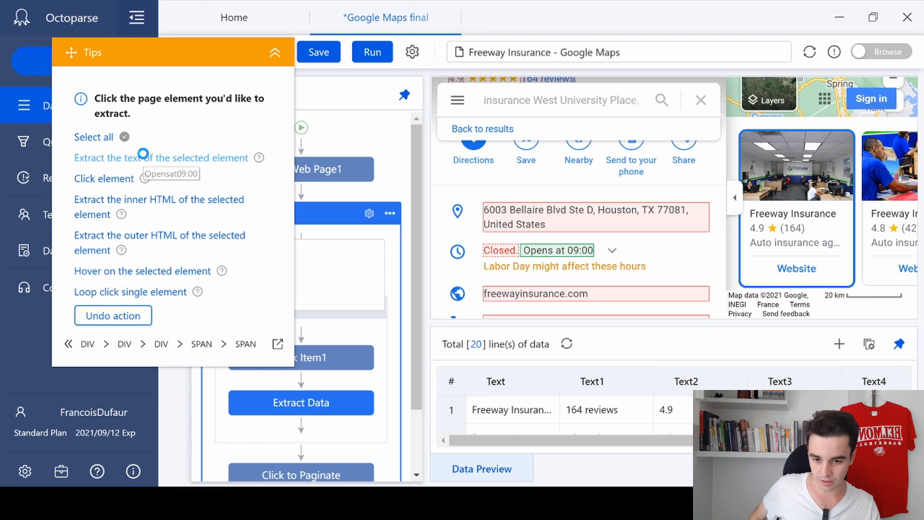
click(274, 52)
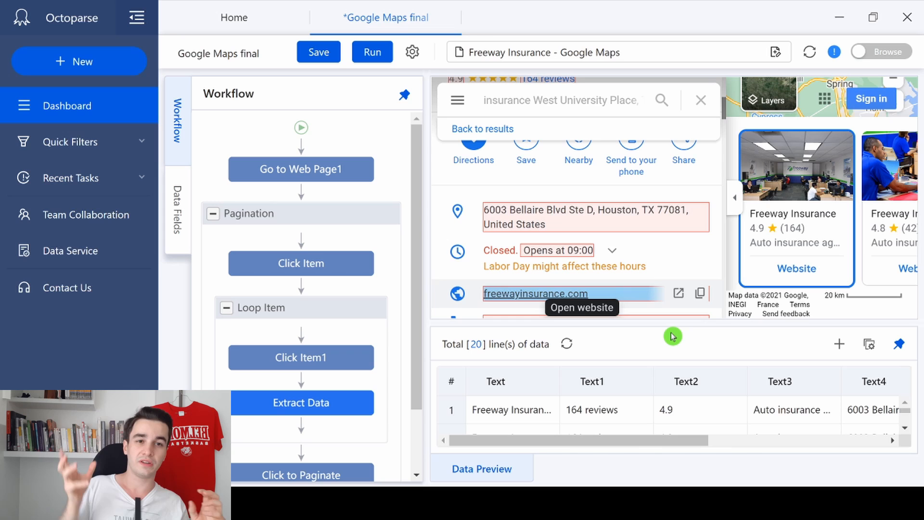
mouse_move(507, 401)
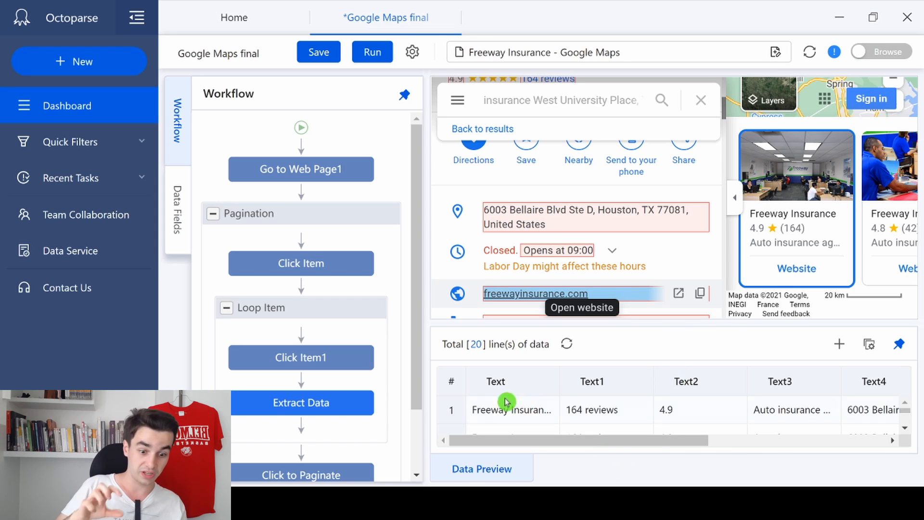
mouse_move(463, 480)
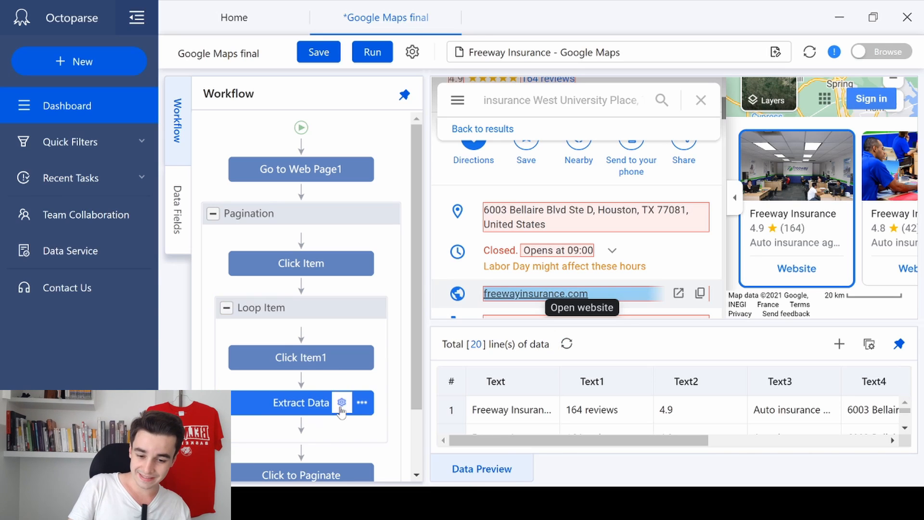
Open Extract Data's Action Settings, edit the business name field and select its XPath in the notes.
click(341, 402)
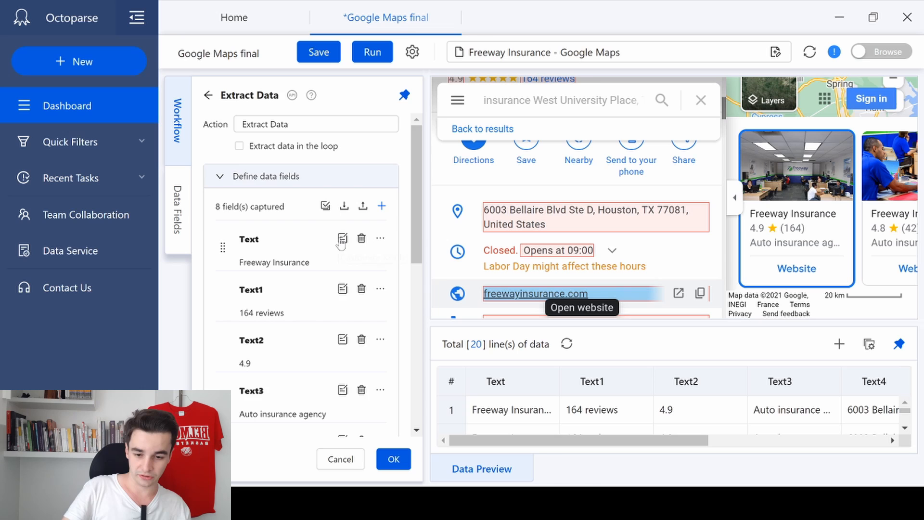
click(342, 239)
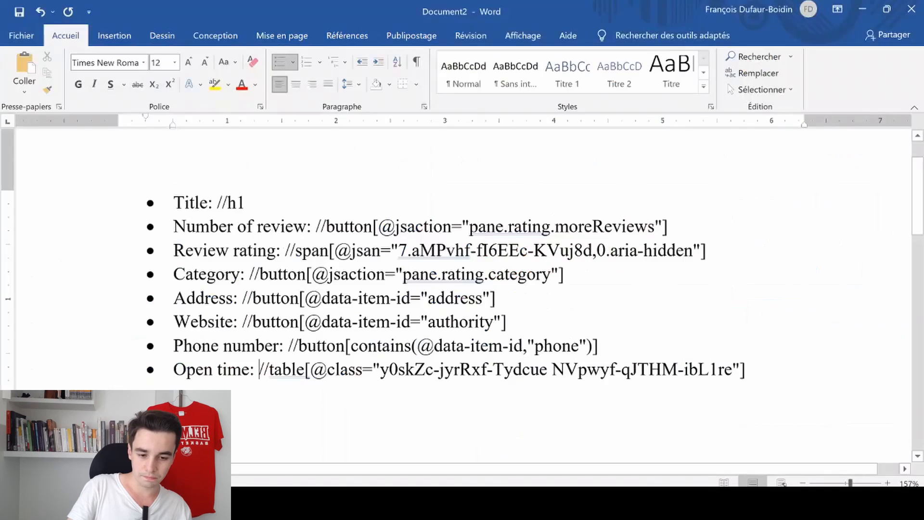
double_click(229, 202)
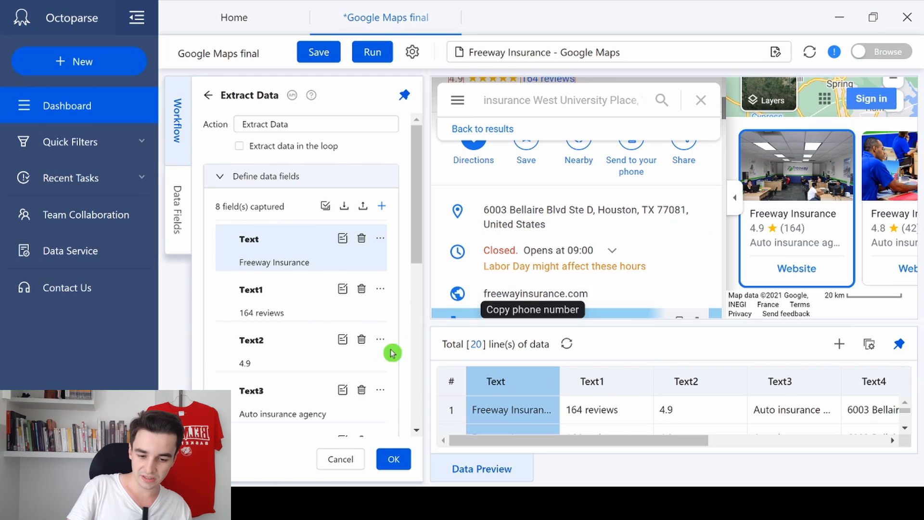
Confirm the name field, then take the review count field's XPath from the notes document.
click(393, 460)
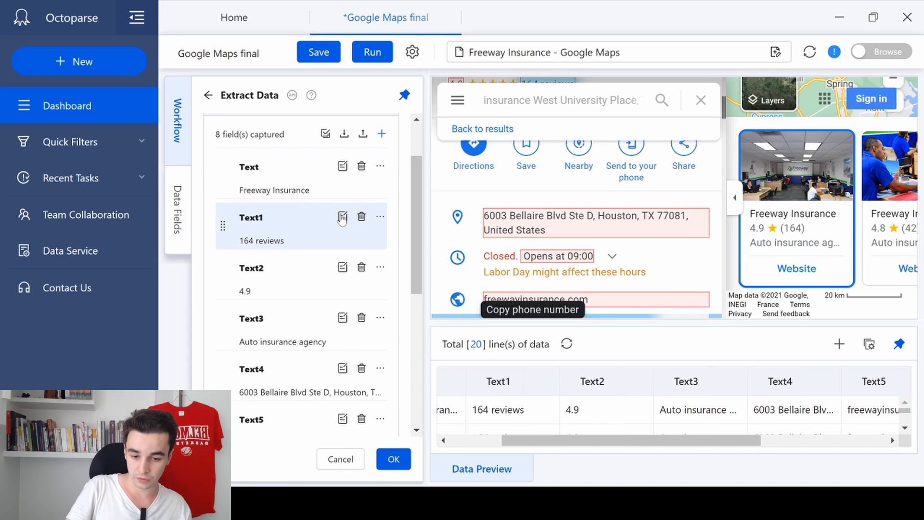
click(343, 217)
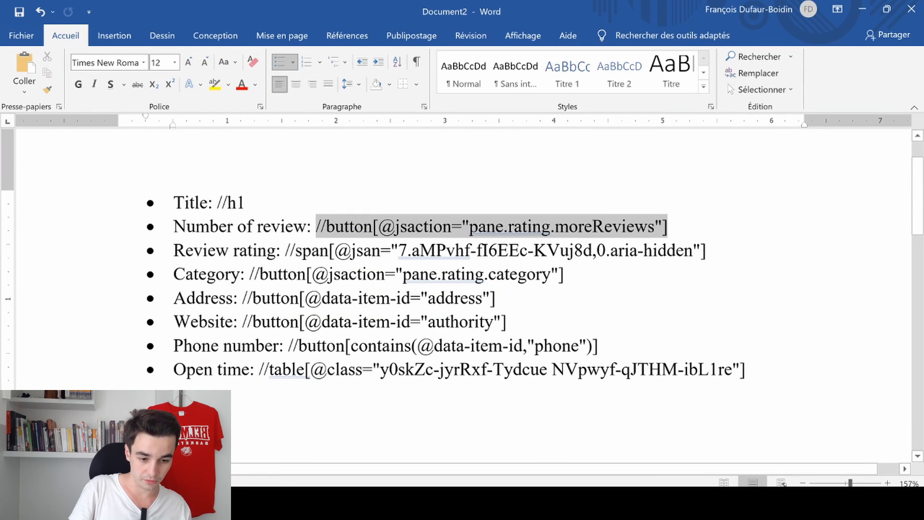
click(668, 228)
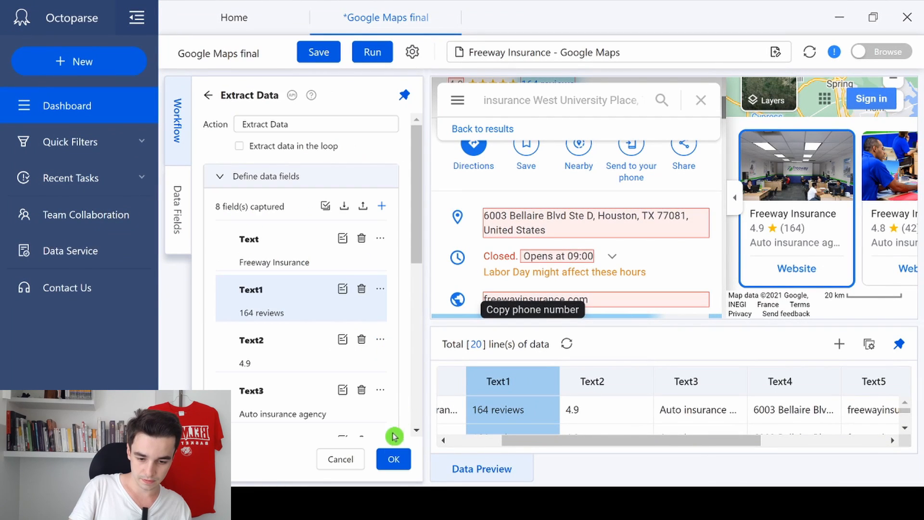
scroll(down, 3)
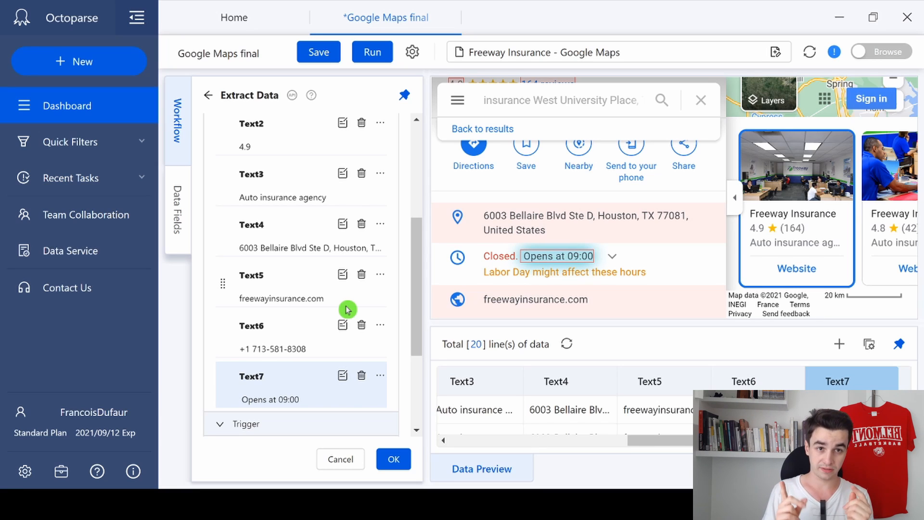
double_click(251, 377)
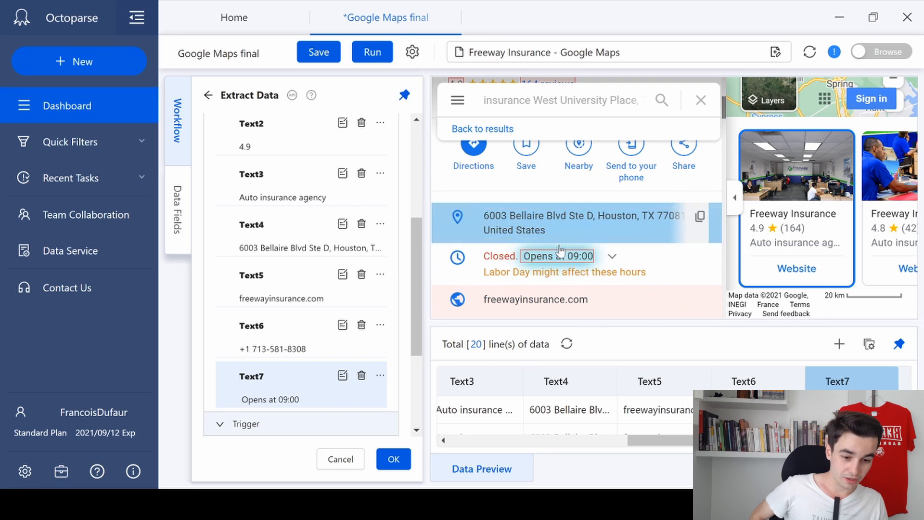
Inspect the Tudela Insurance opening-hours table element in Chrome, then move to the Word notes.
click(560, 263)
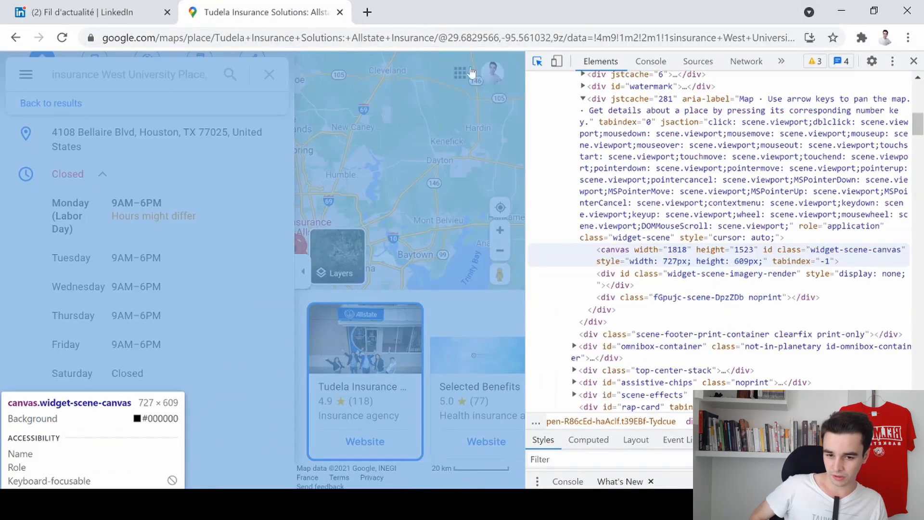
click(914, 61)
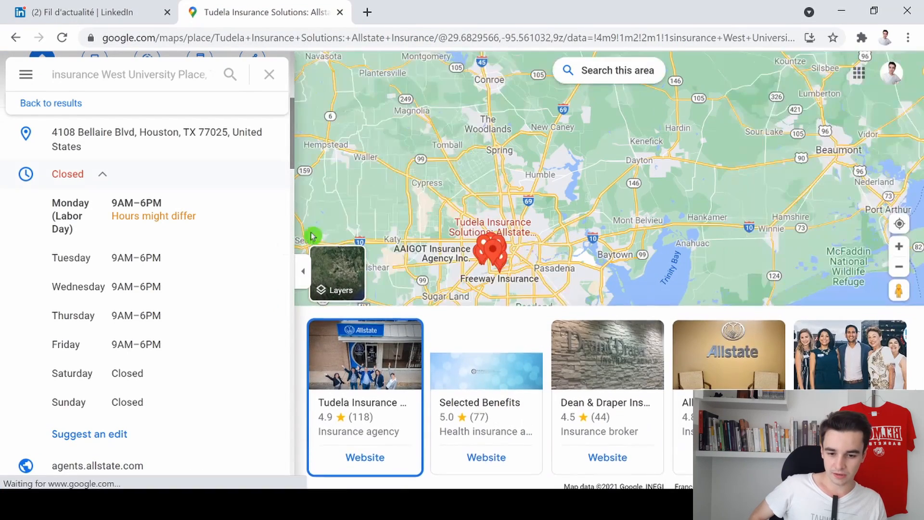
mouse_move(239, 250)
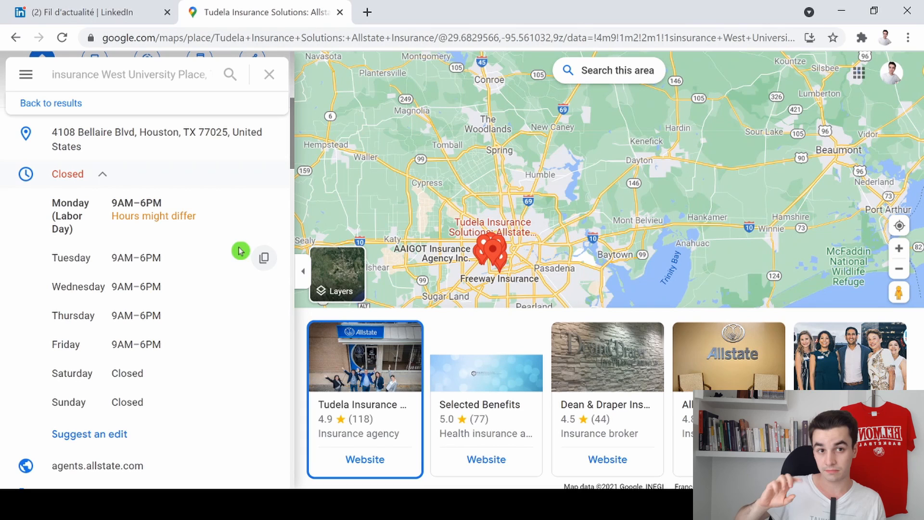
mouse_move(211, 218)
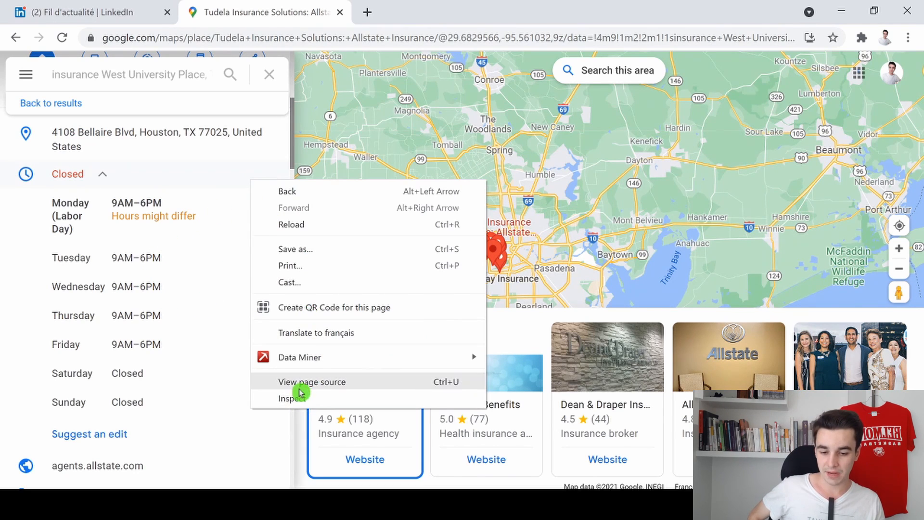
click(291, 399)
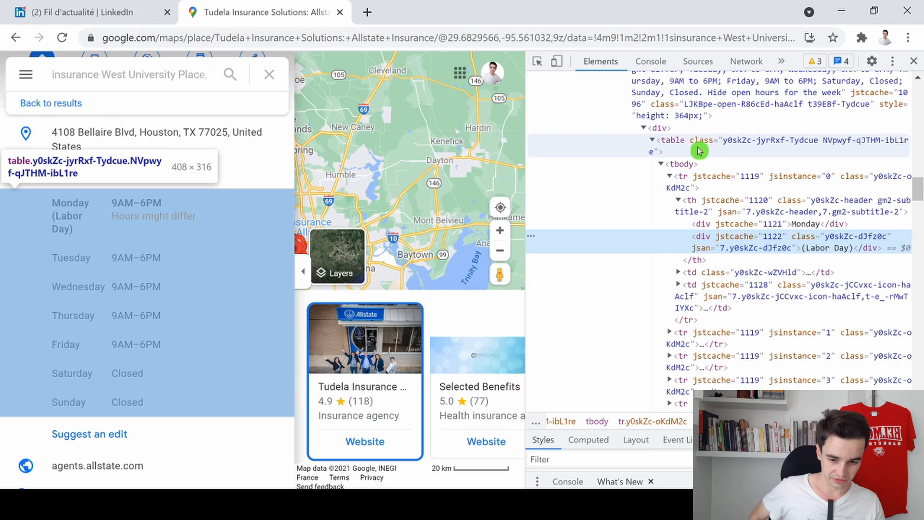
right_click(700, 145)
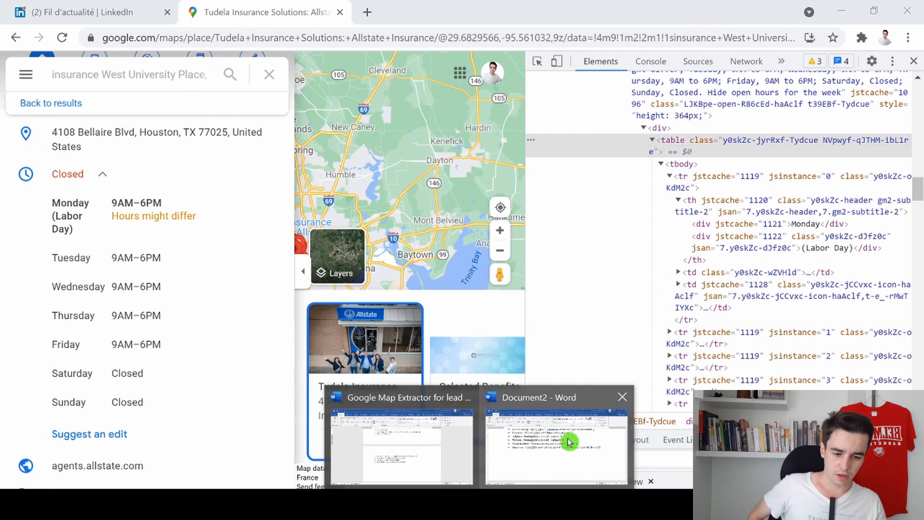
click(555, 436)
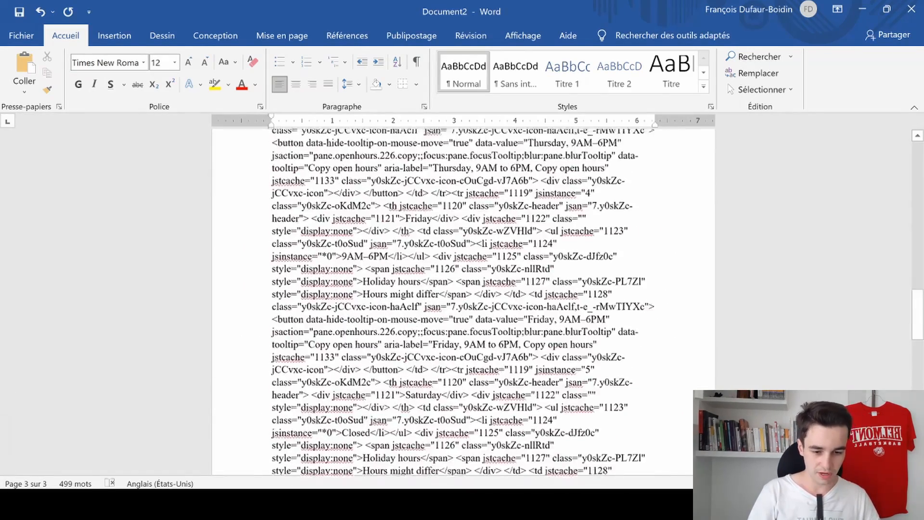
scroll(up, 3)
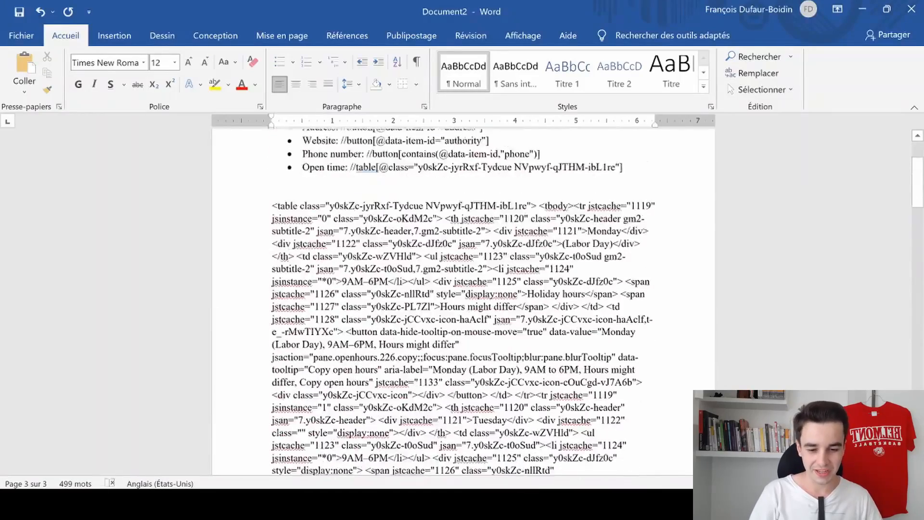
scroll(up, 3)
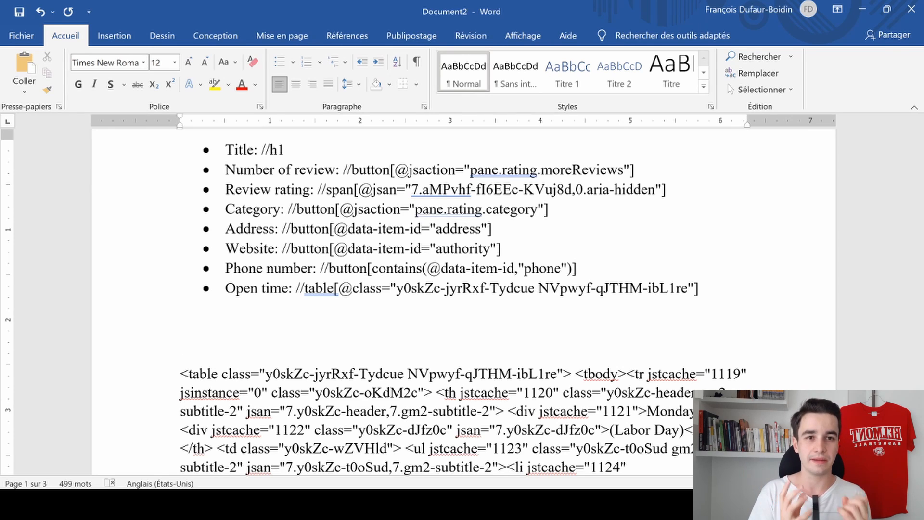
click(180, 344)
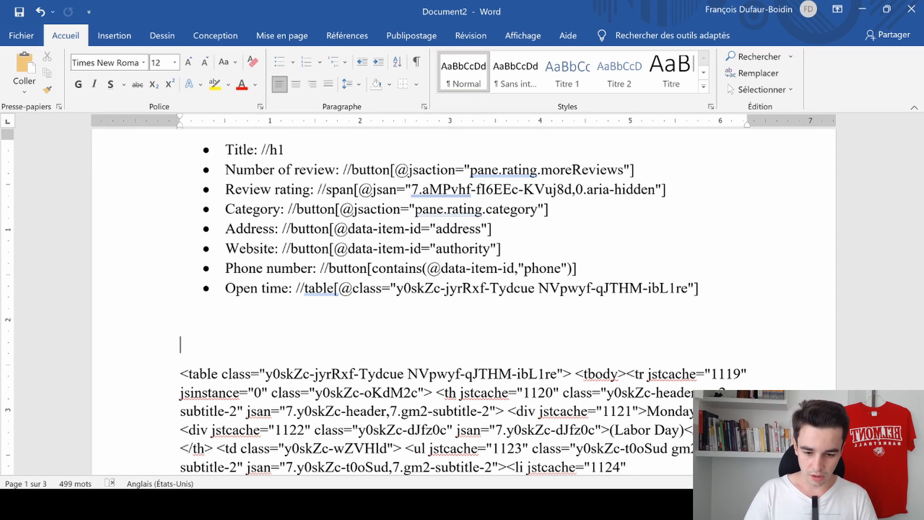
text(//)
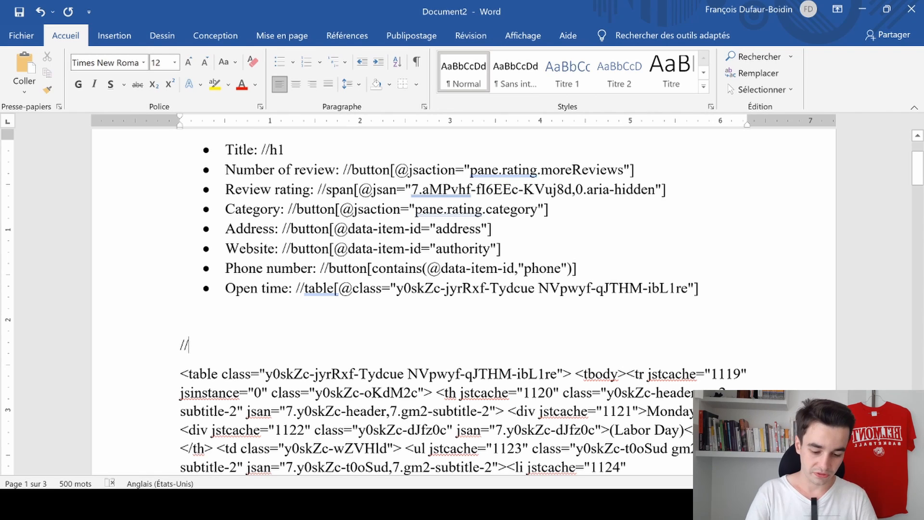
text(TA)
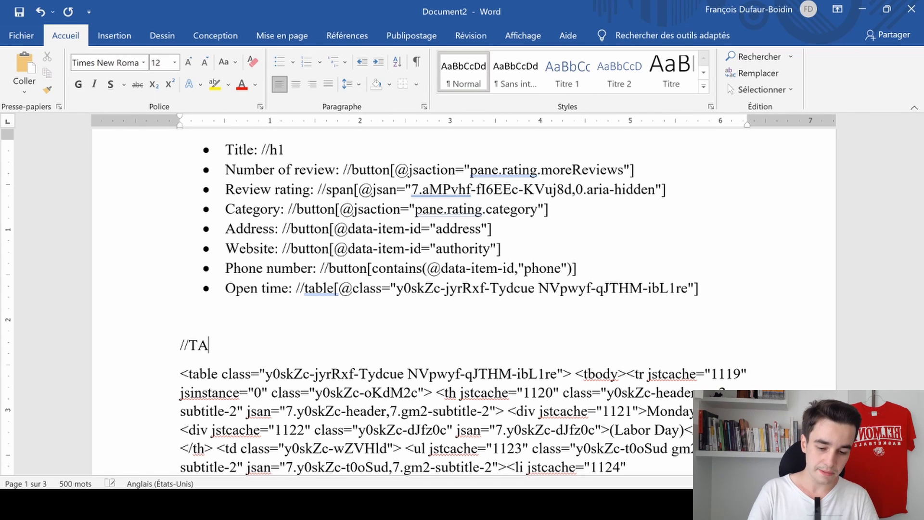
text(G[@)
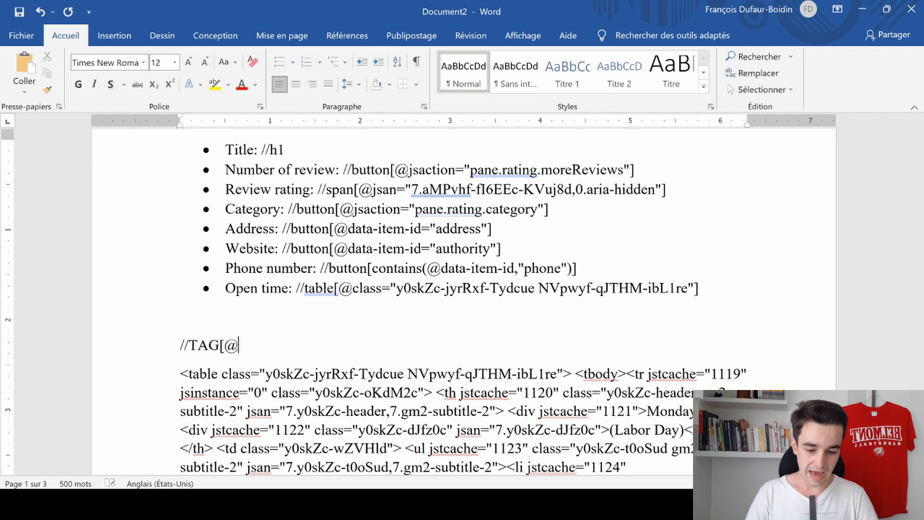
text(Attrib)
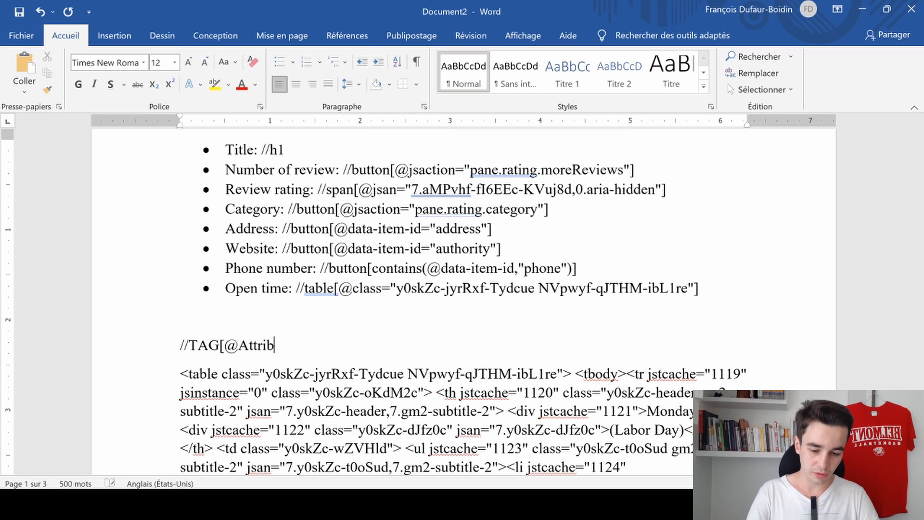
text(ute])
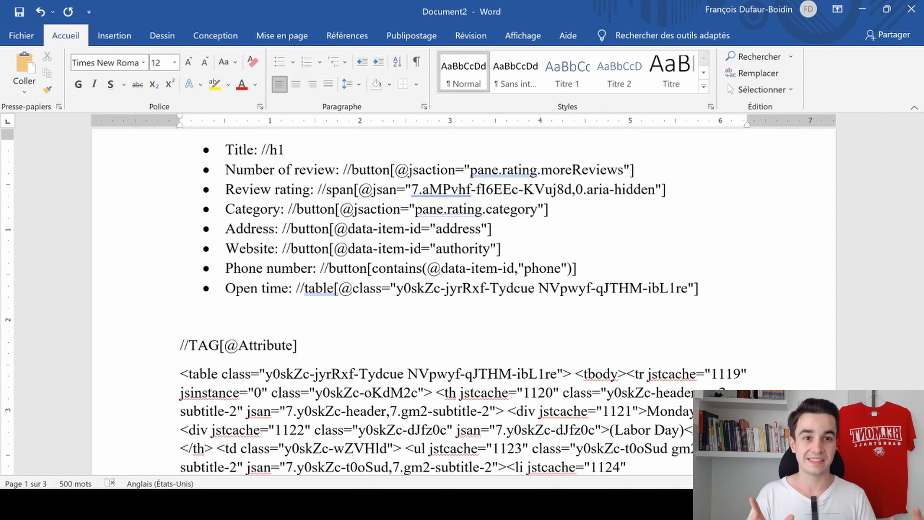
click(298, 344)
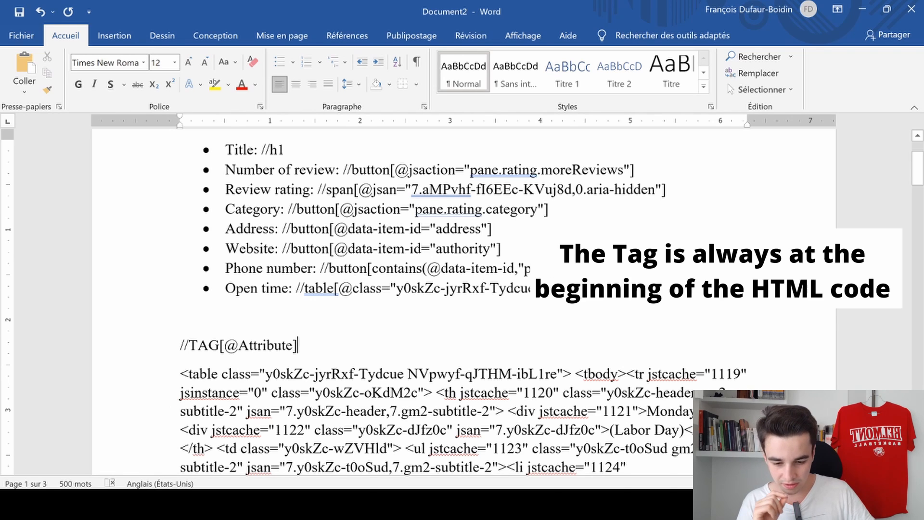
double_click(199, 374)
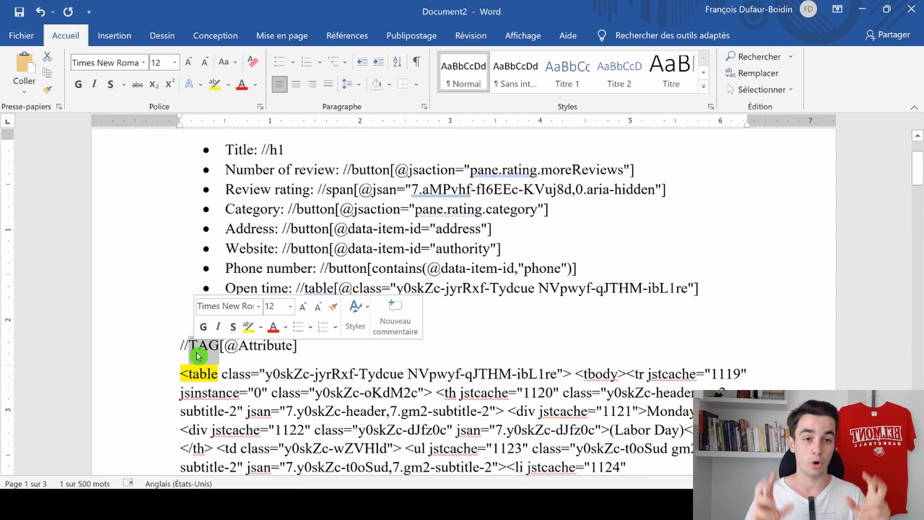
text(table)
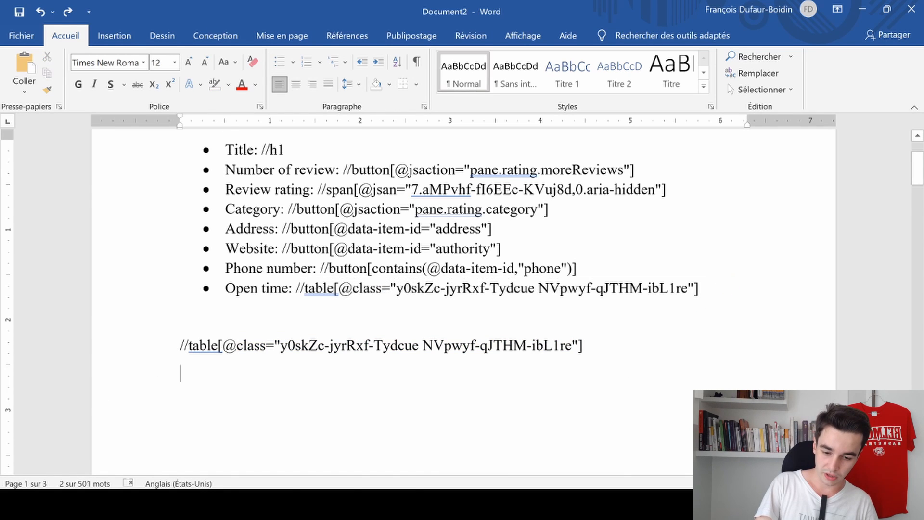
key(ctrl+v)
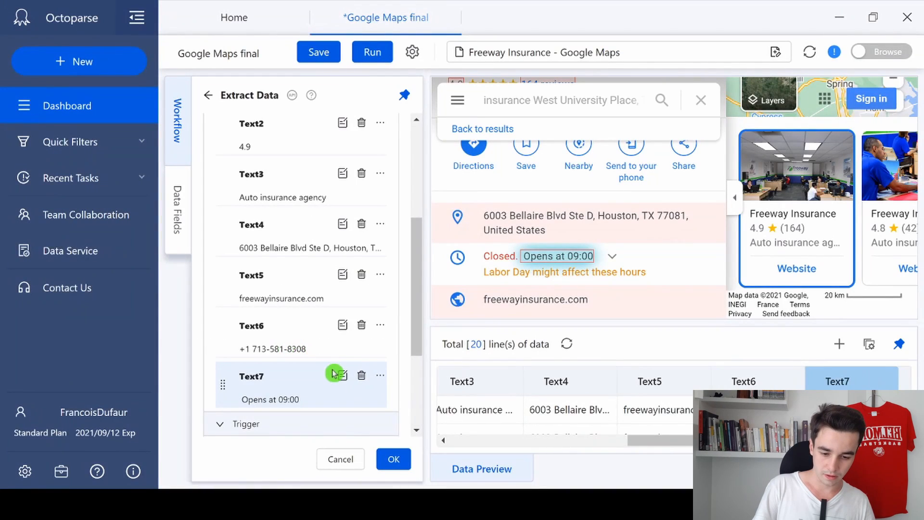
Give the opening-hours field the custom table XPath ending in NVpwyf-qJTHM-ibL1re"] and confirm it.
click(335, 375)
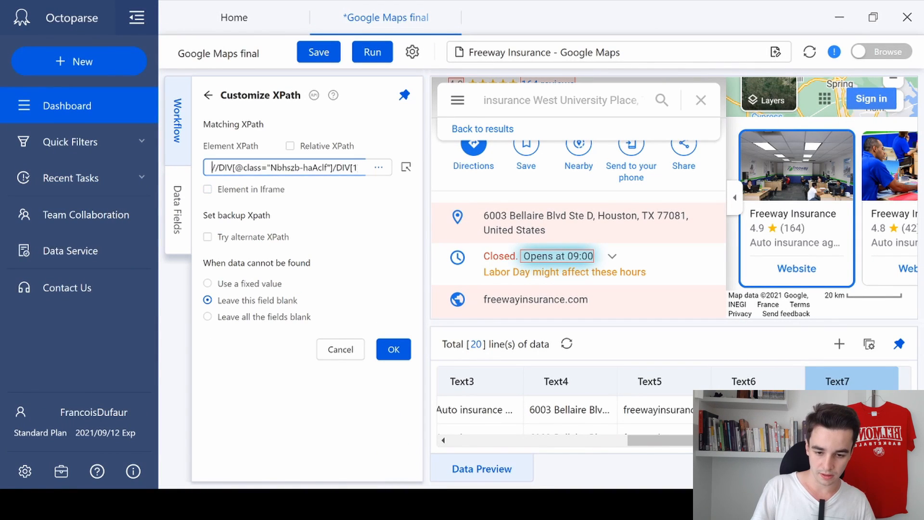
text(iyrRxf-Tydcue NVpwyf-qJTHM-ibL1re"])
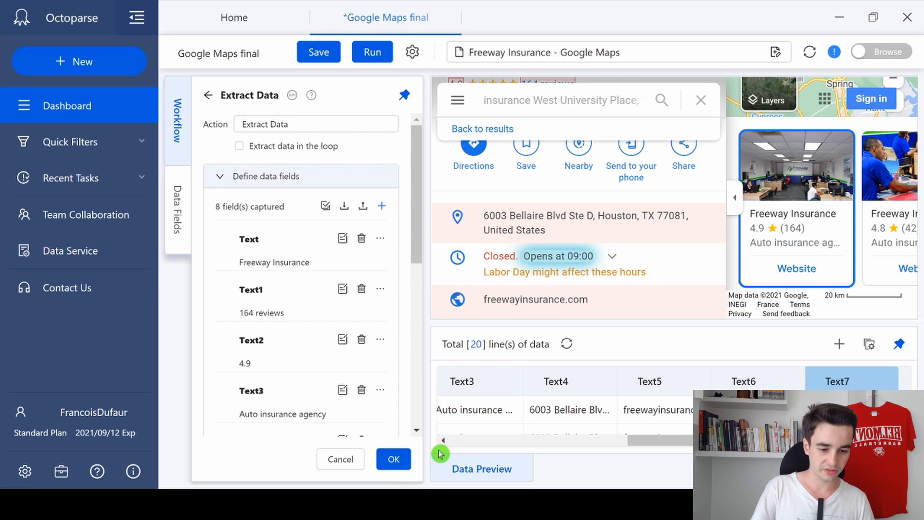
click(393, 459)
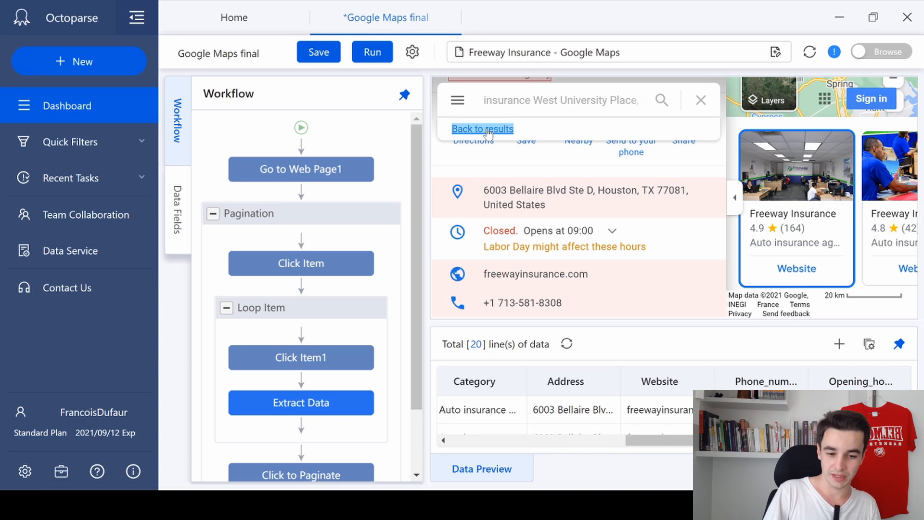
Add a Click Item2 step on 'Back to results' after the listing loop, dismissing the AJAX tip.
click(482, 129)
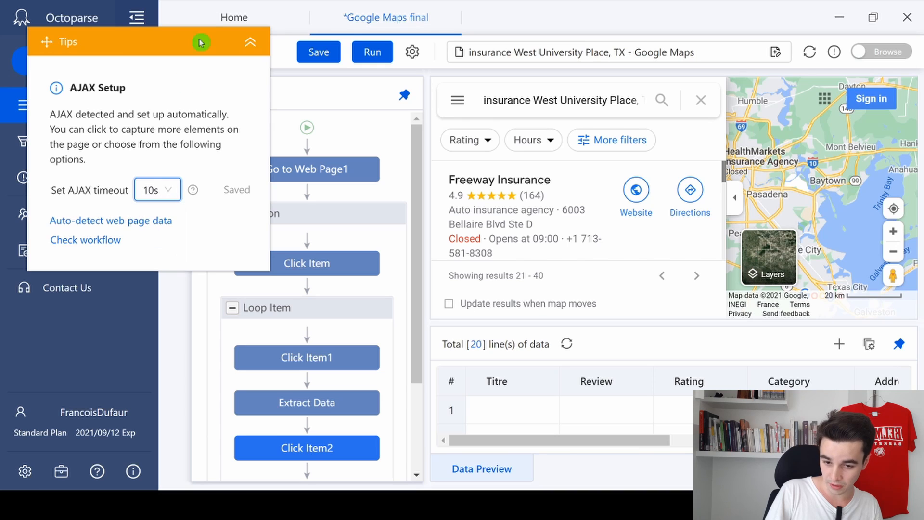
click(251, 41)
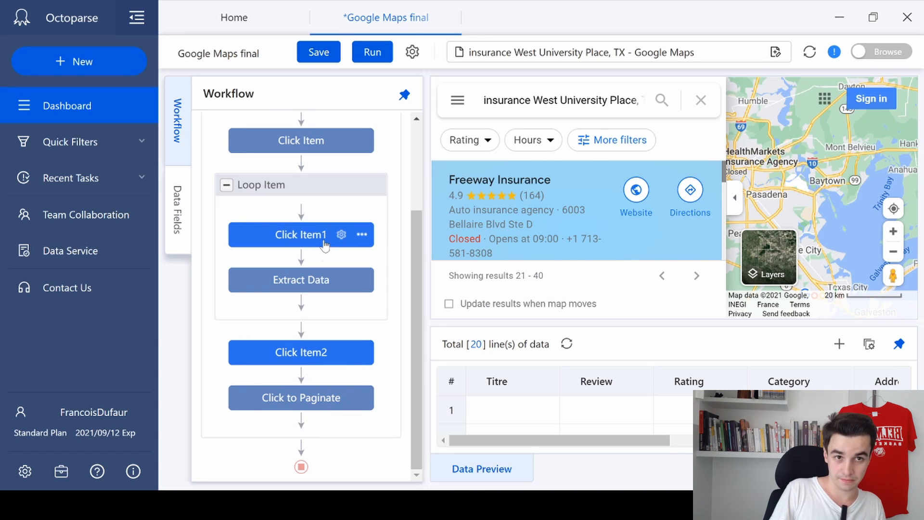
scroll(up, 3)
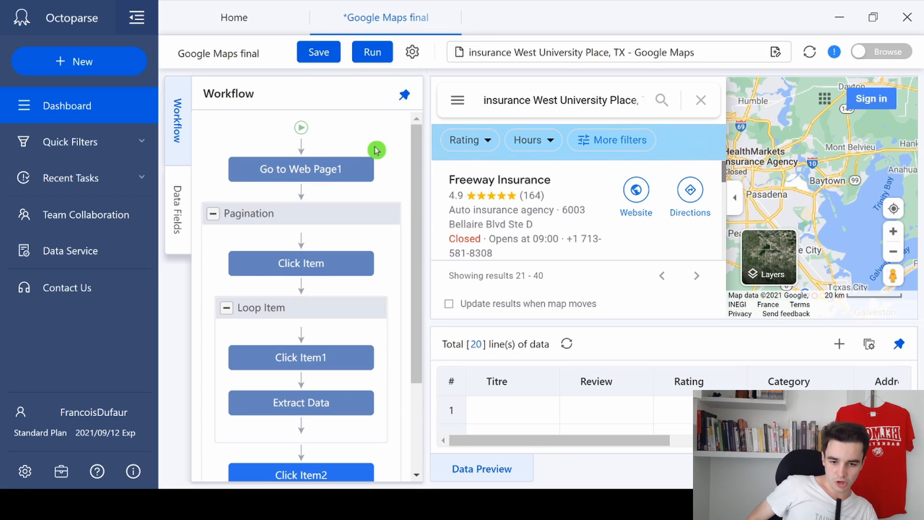
mouse_move(380, 161)
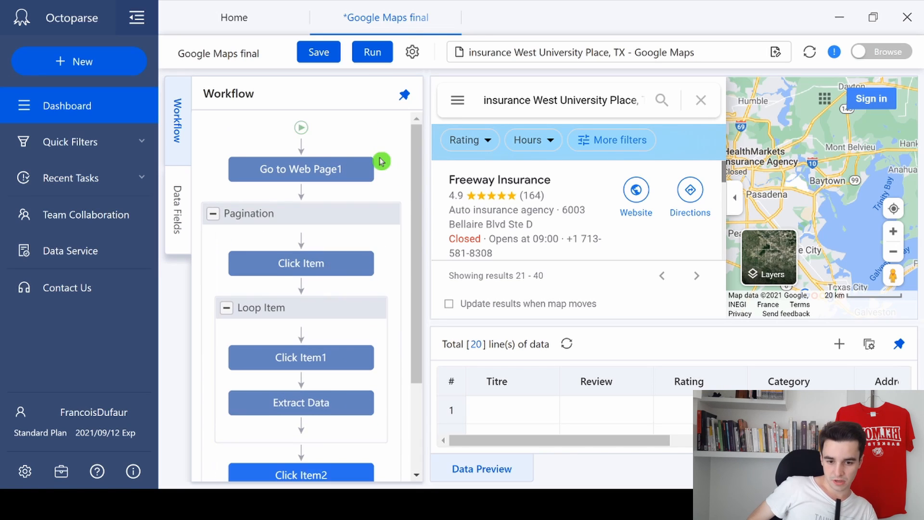
mouse_move(319, 52)
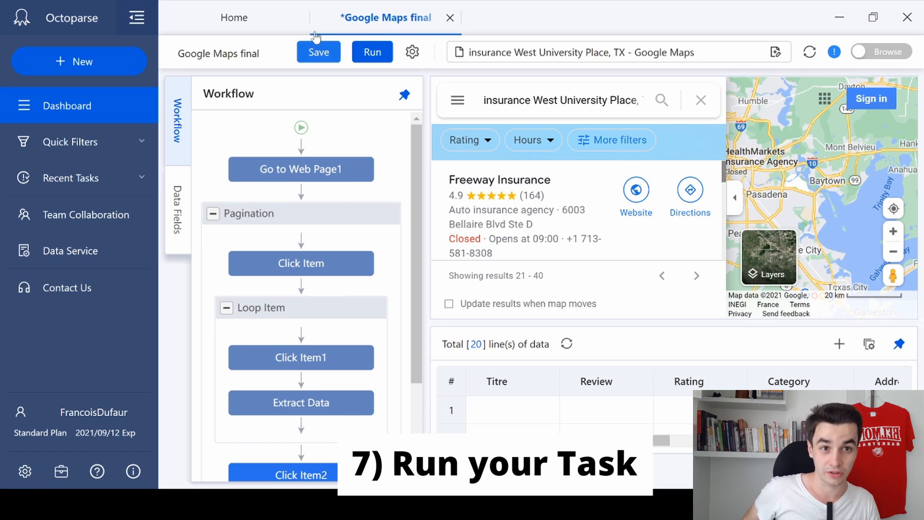
Save the task and run it on this device, watching the live page then the extracted rows.
click(319, 52)
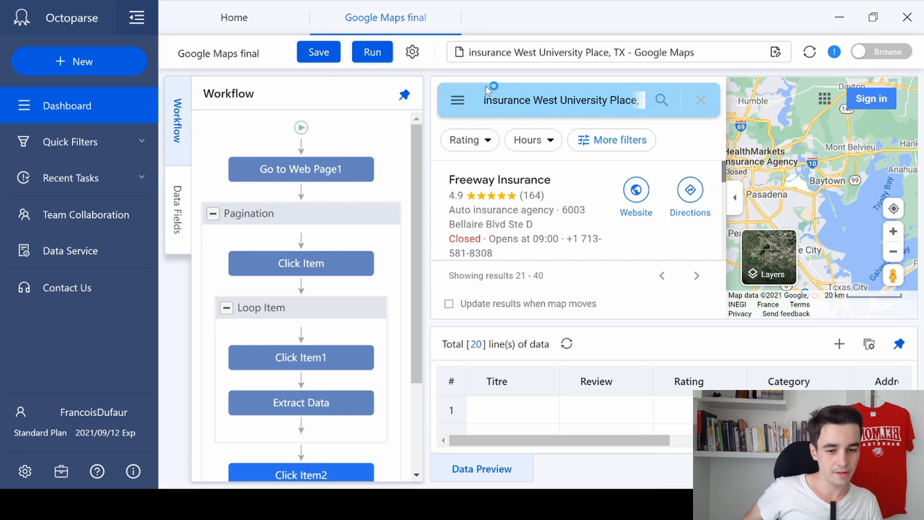
click(371, 52)
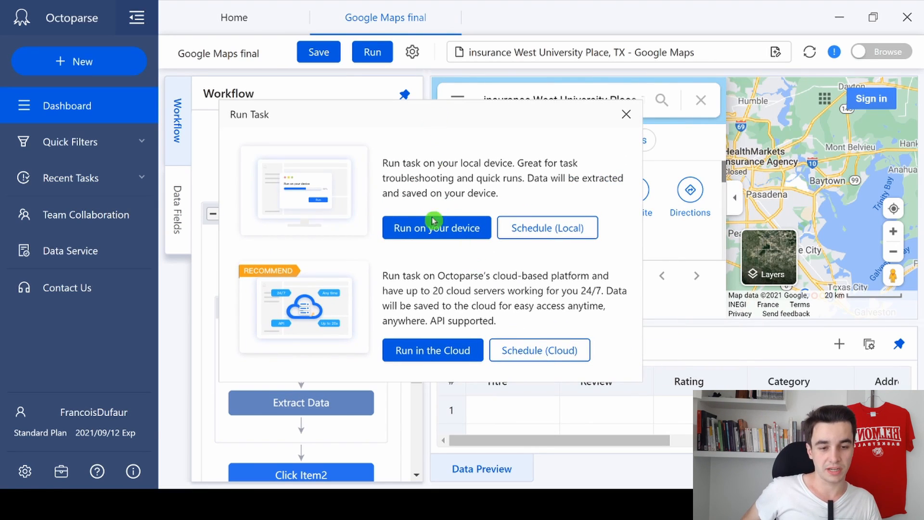
click(436, 227)
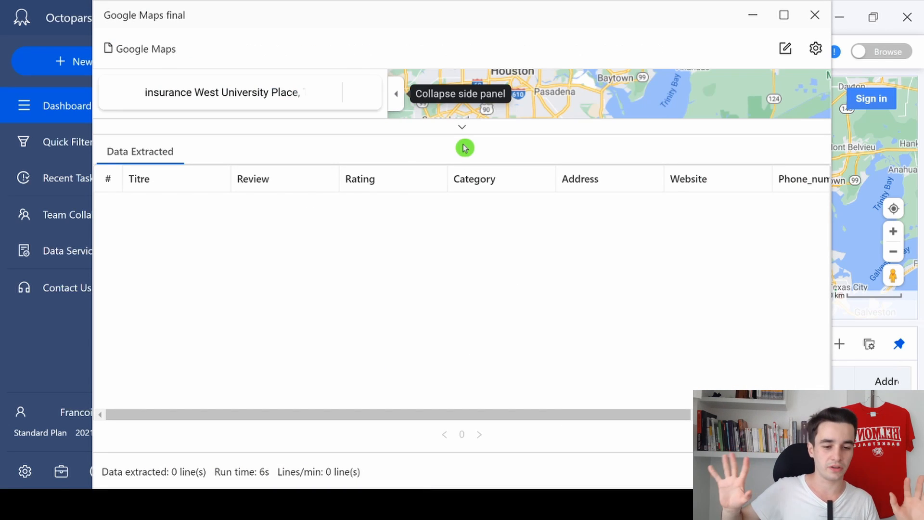
click(462, 127)
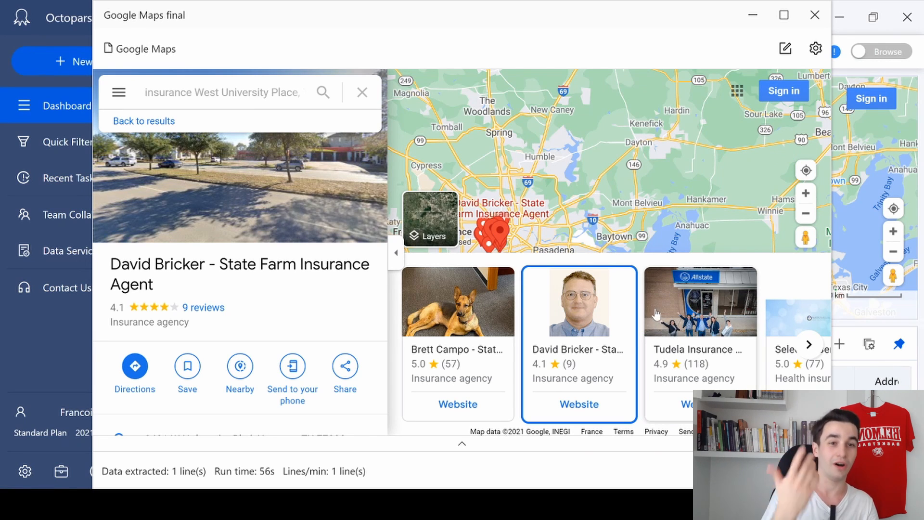
click(464, 442)
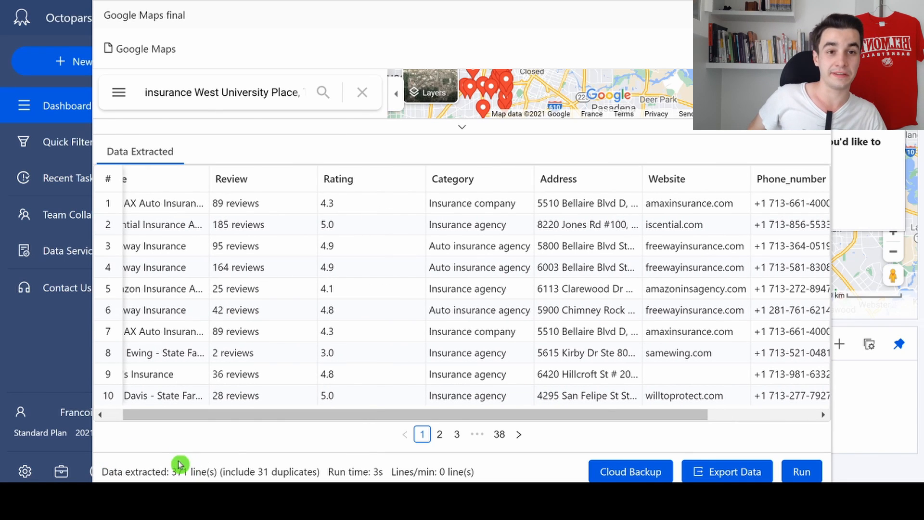
Export the 371 rows as an Excel (xlsx) file, Google Maps final.xlsx.
click(727, 472)
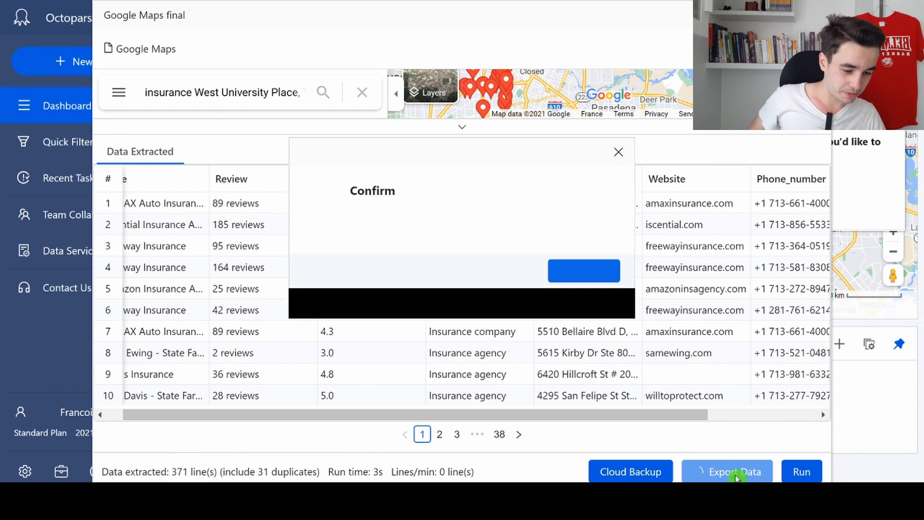
click(583, 271)
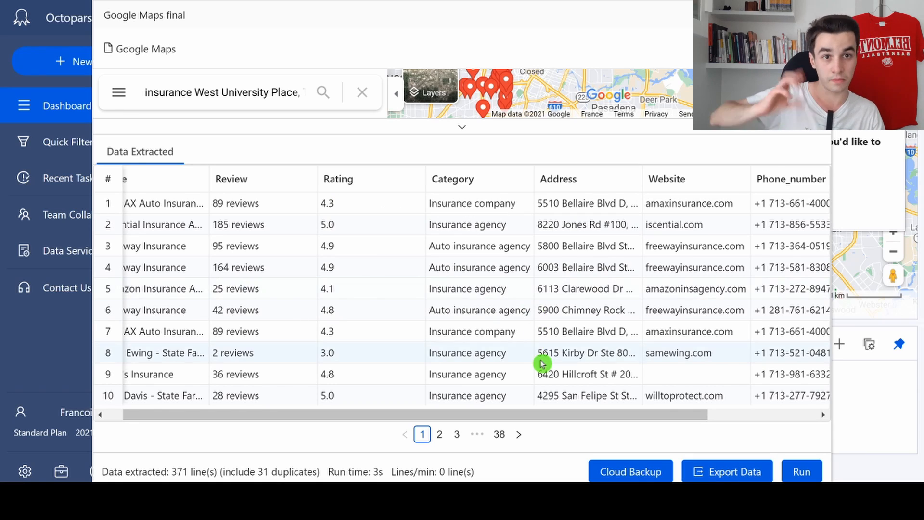
click(727, 471)
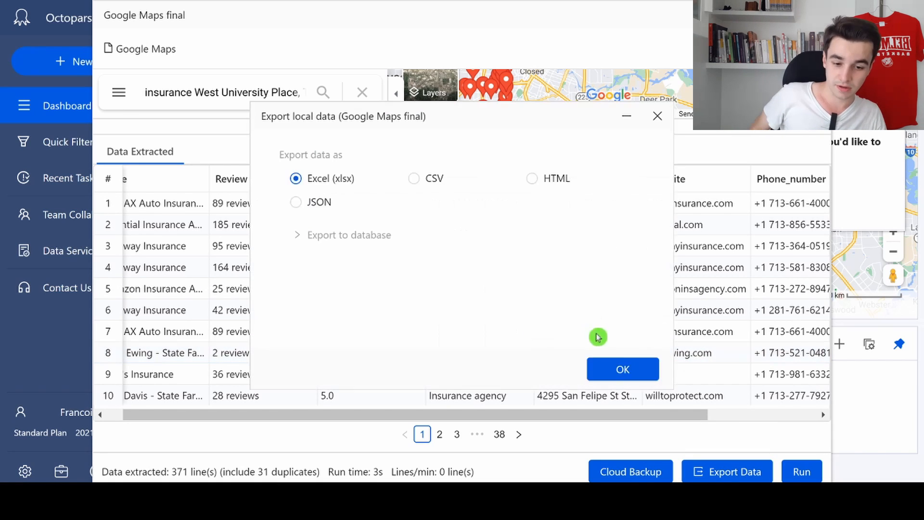
mouse_move(623, 370)
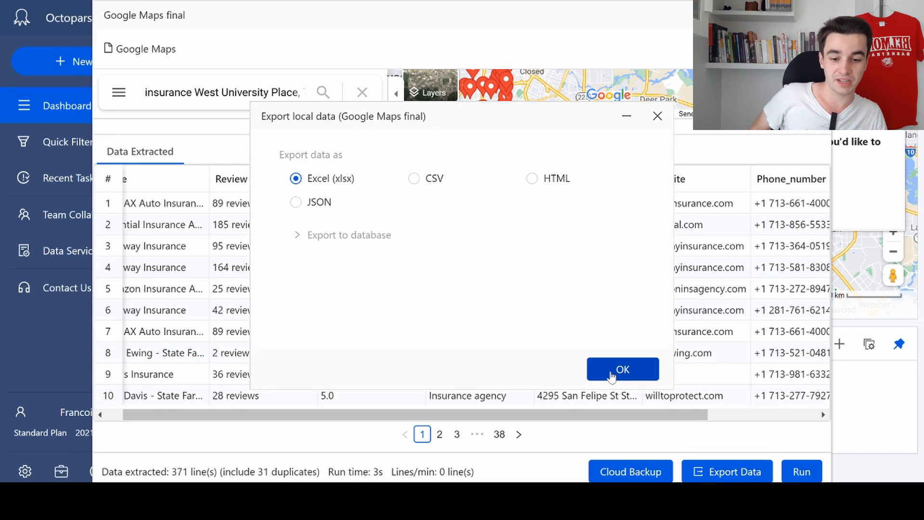
click(622, 370)
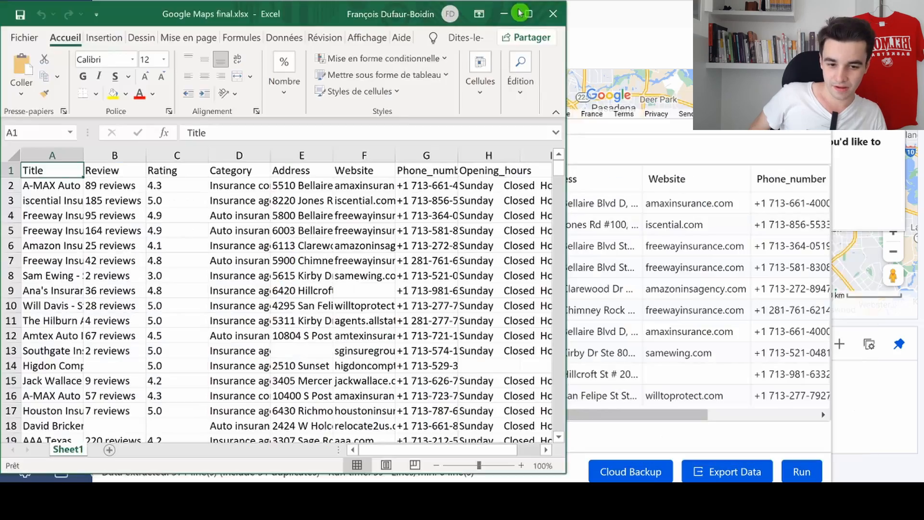